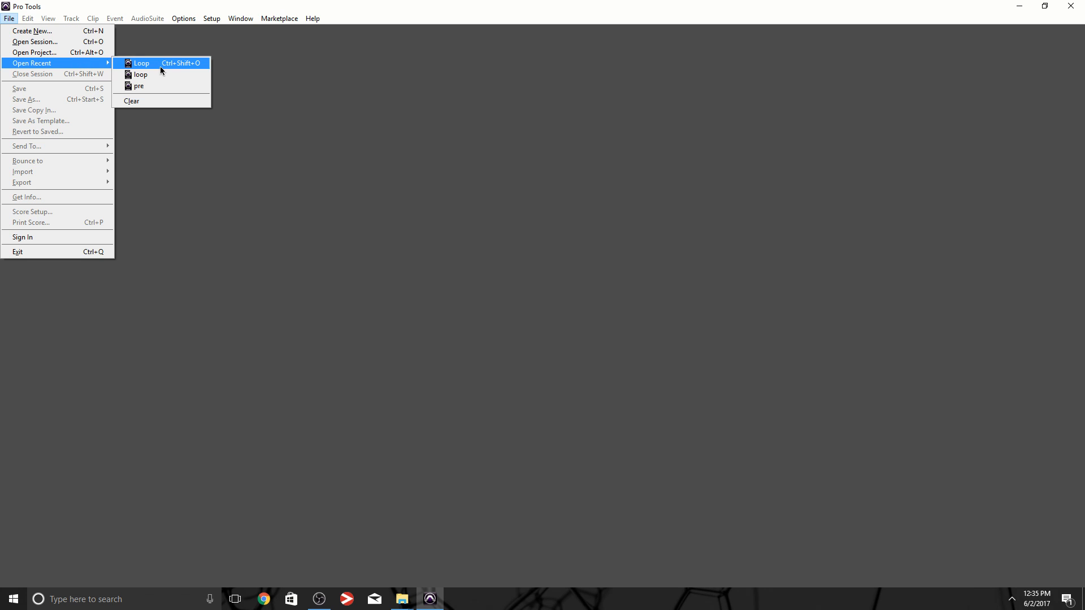
Step: Open the recent Loop session and bring up the New Tracks dialog
click(139, 63)
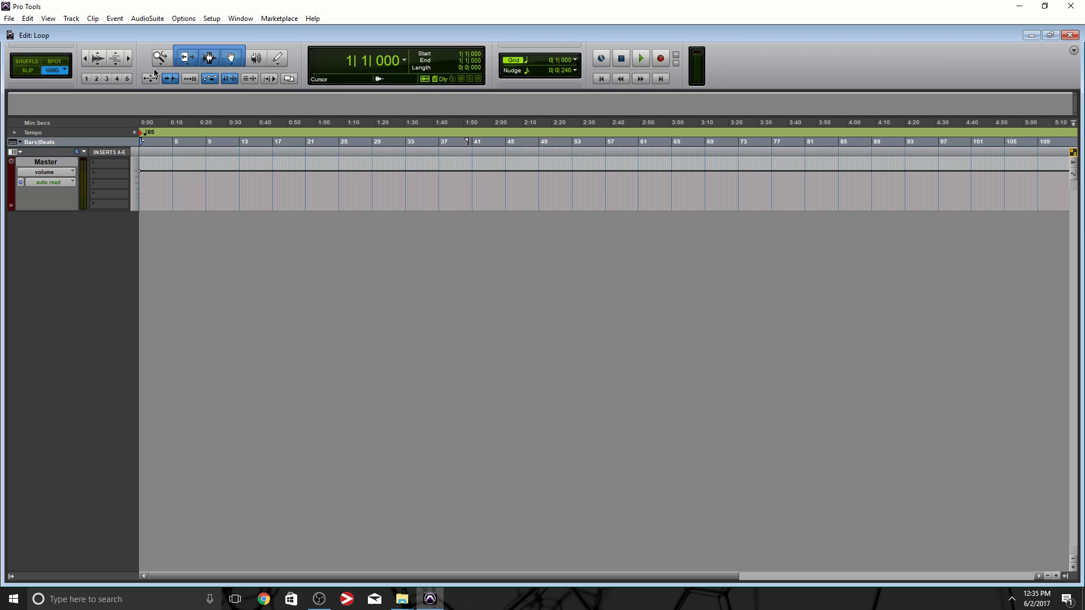
click(71, 18)
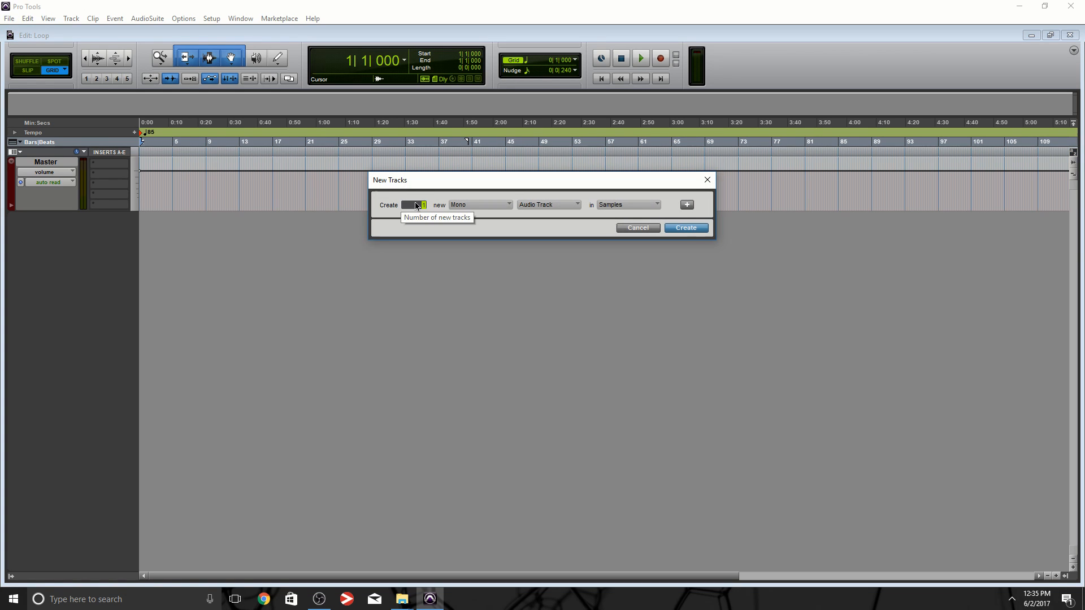
mouse_move(158, 246)
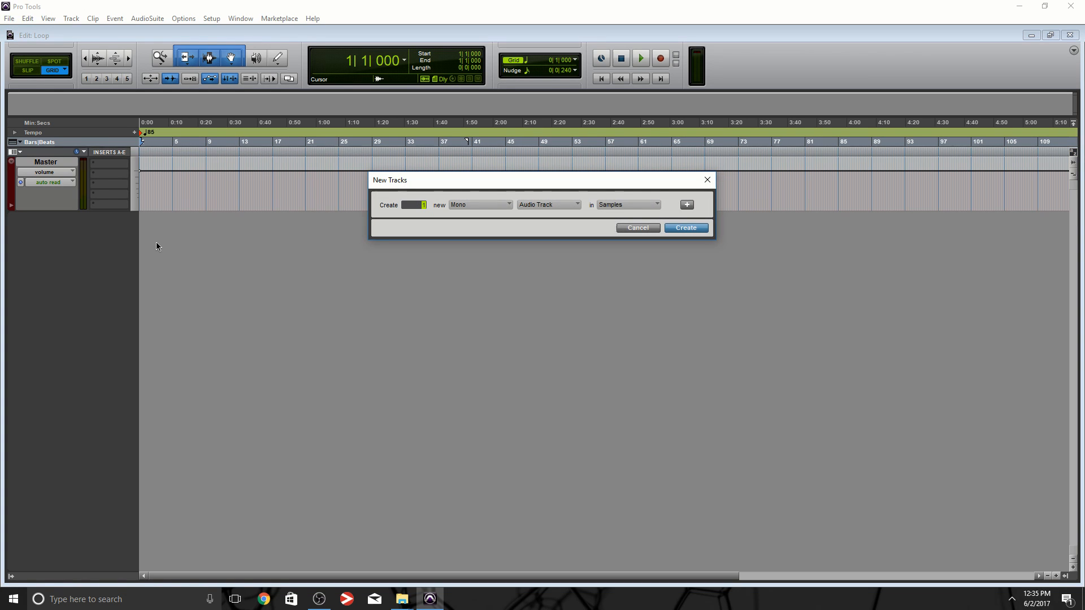
Step: Add a stereo Aux 1 track with the REAPER ReWire plug-in, dismissing REAPER's save prompt
click(686, 228)
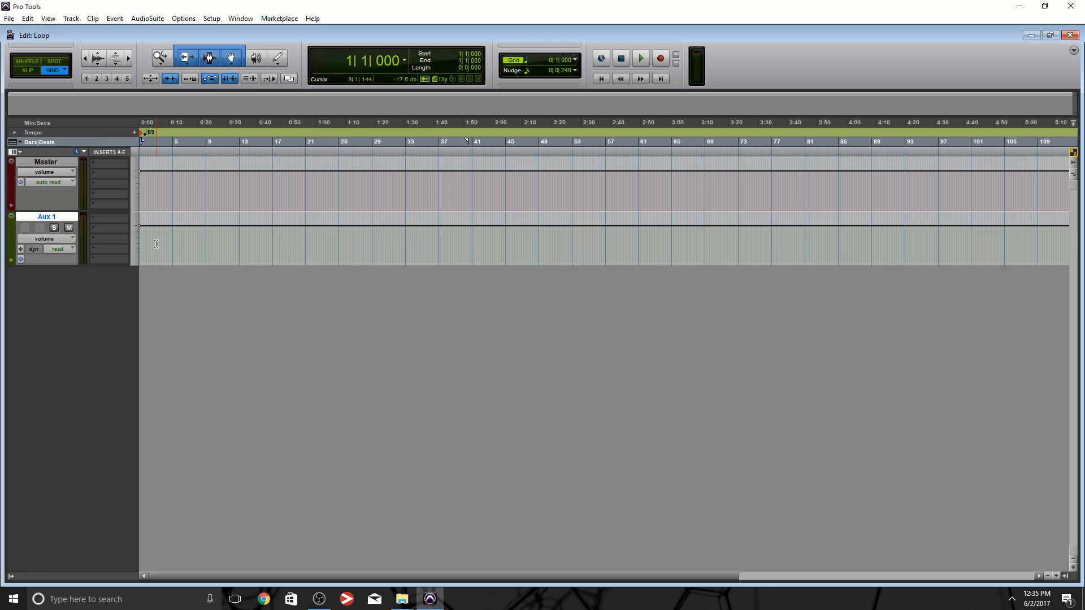
click(102, 224)
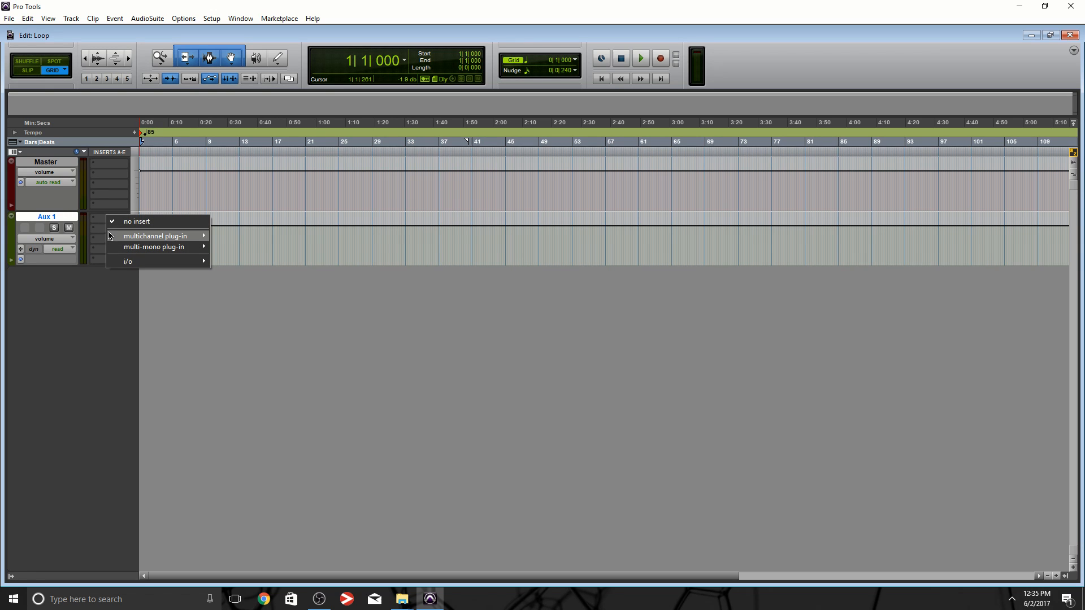
mouse_move(155, 236)
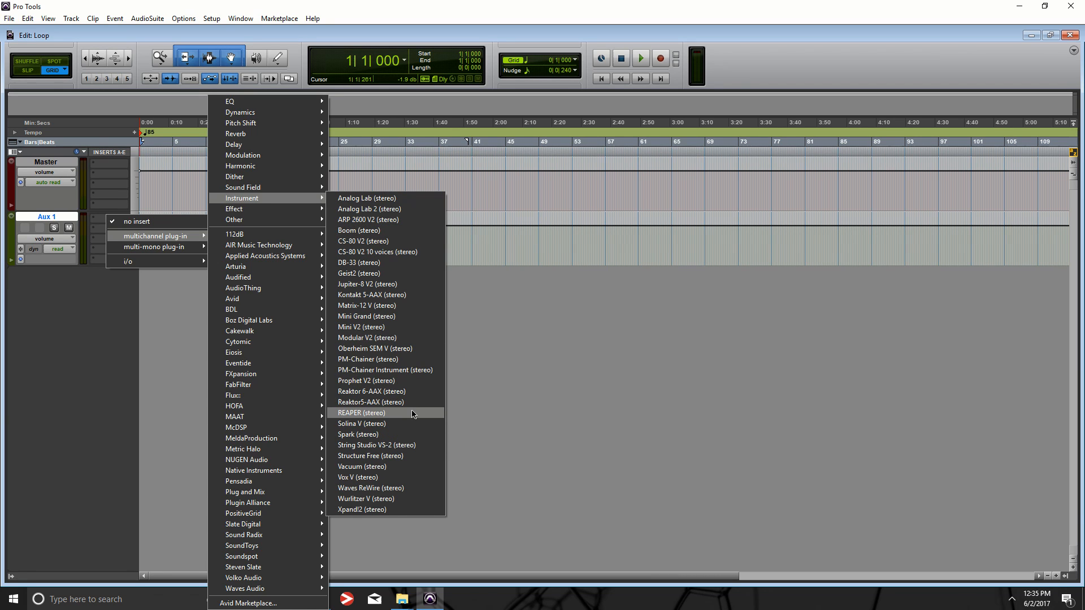
click(361, 413)
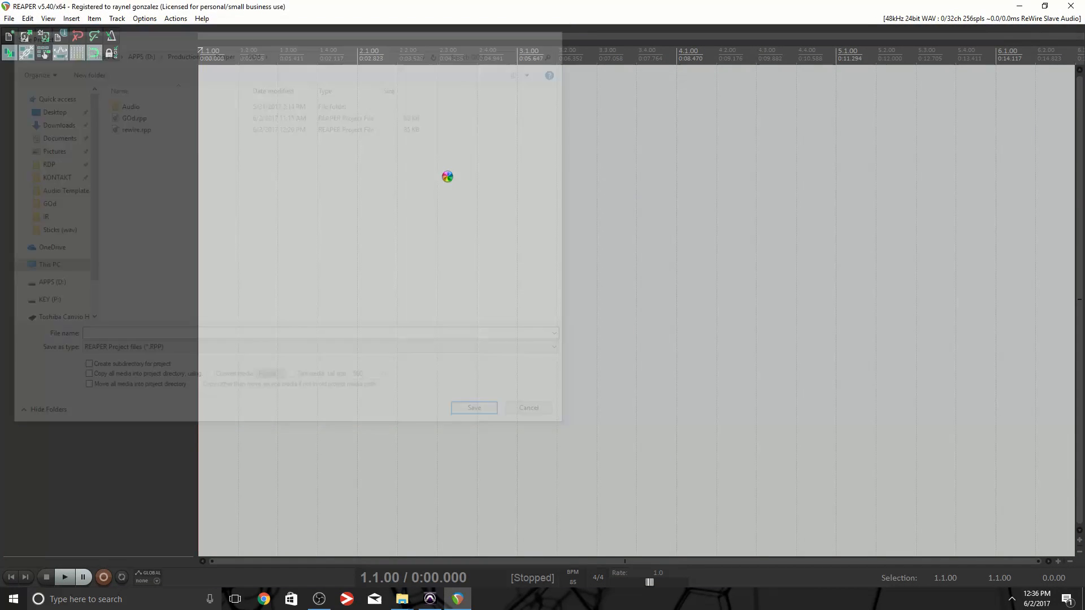
click(528, 407)
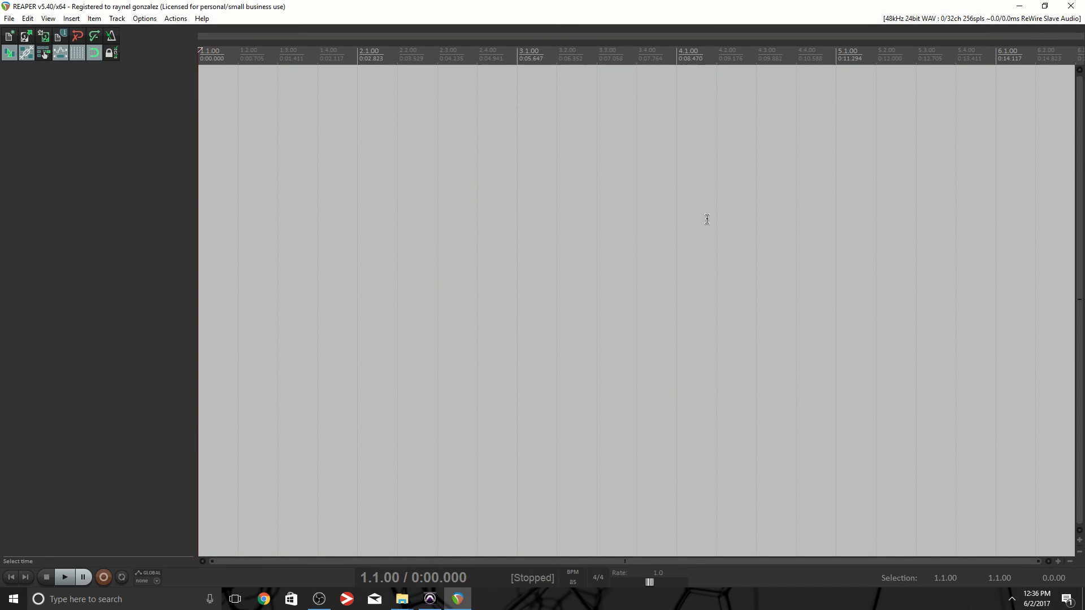
click(429, 598)
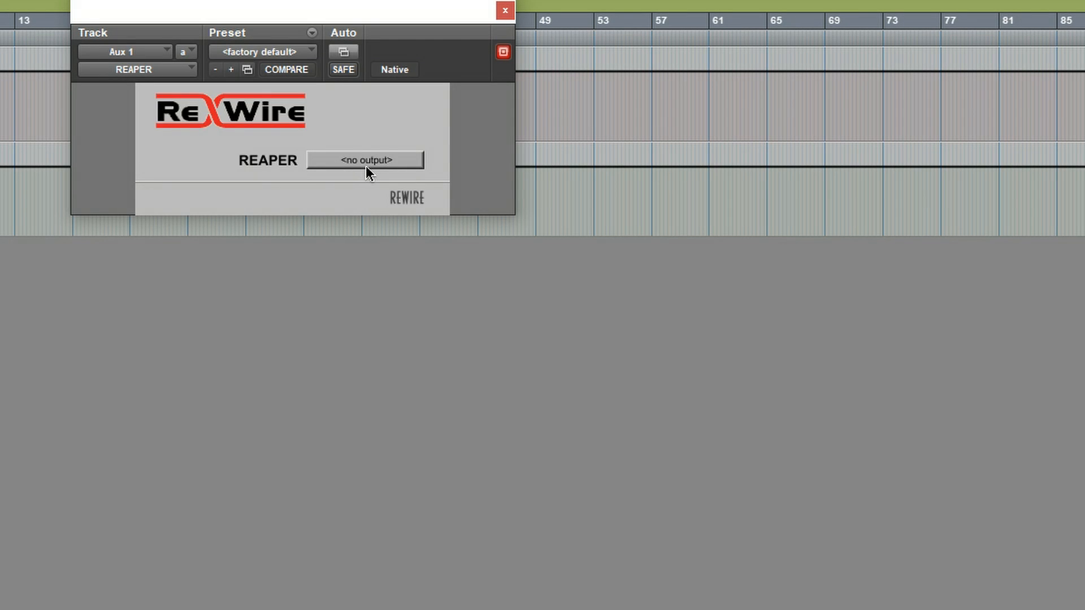
Step: Route REAPER Master Out L-R into the Aux 1 ReWire plug-in and close its window
click(365, 160)
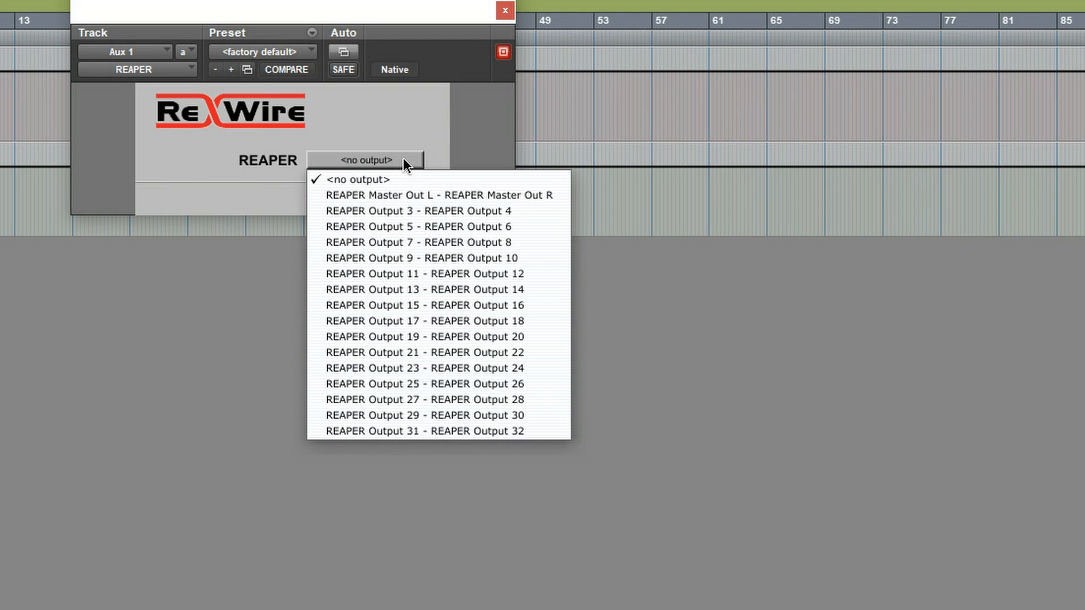
mouse_move(552, 201)
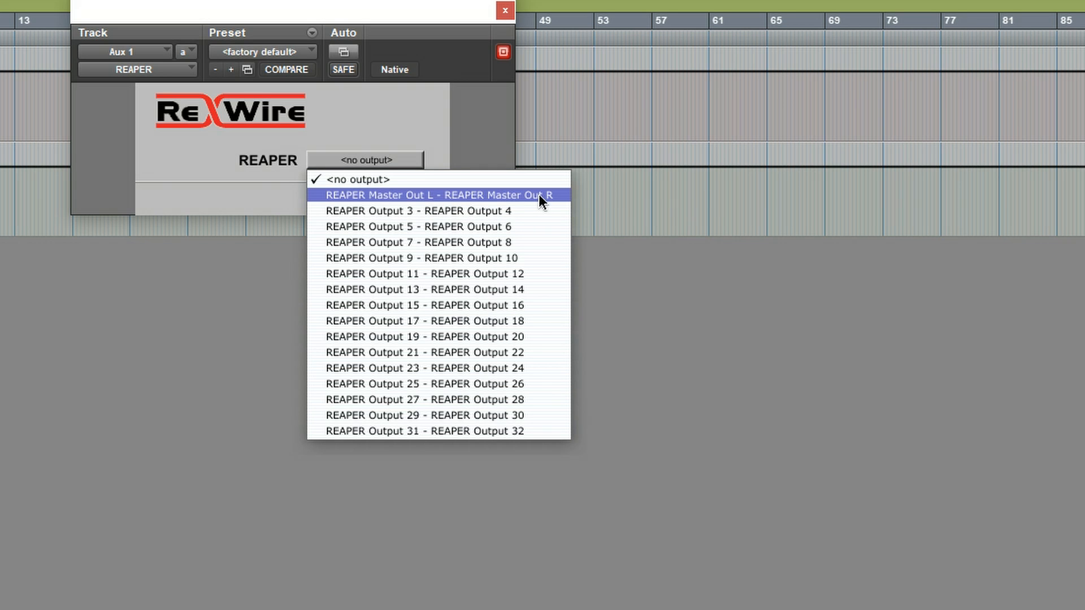
mouse_move(503, 443)
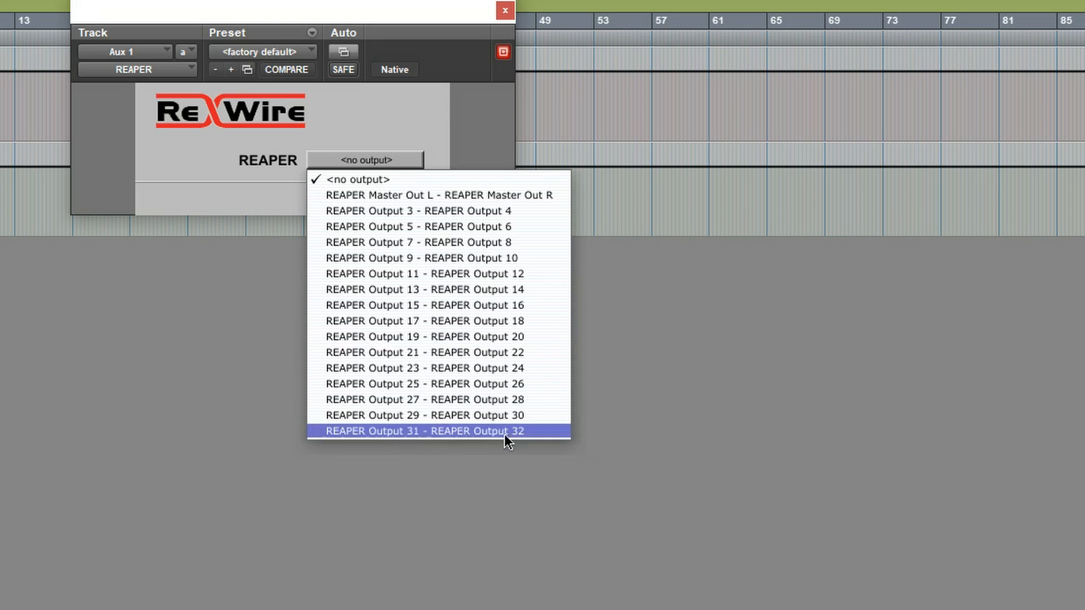
mouse_move(541, 208)
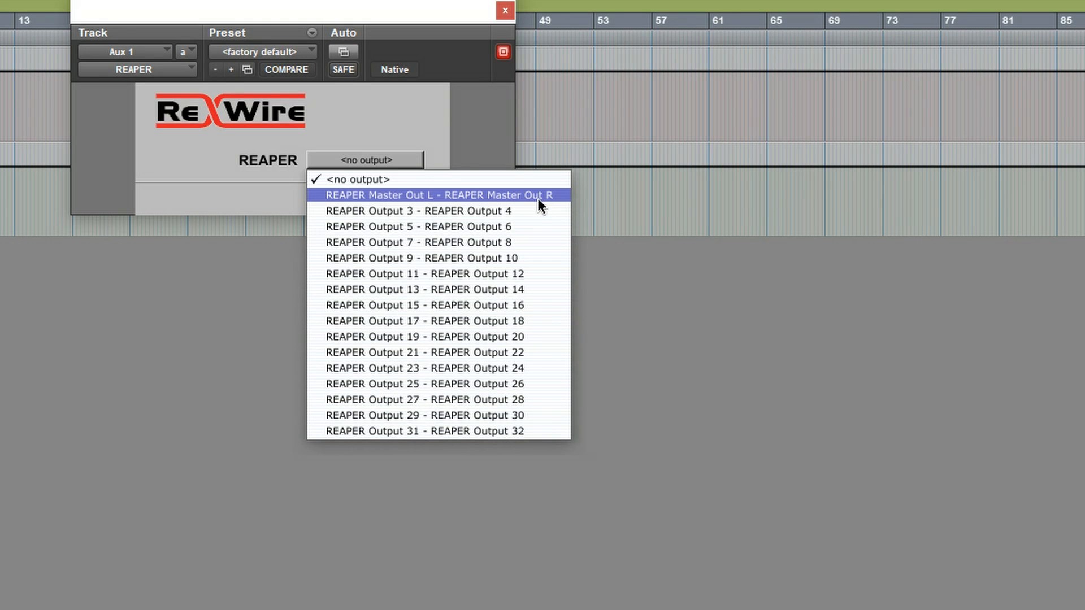
click(439, 195)
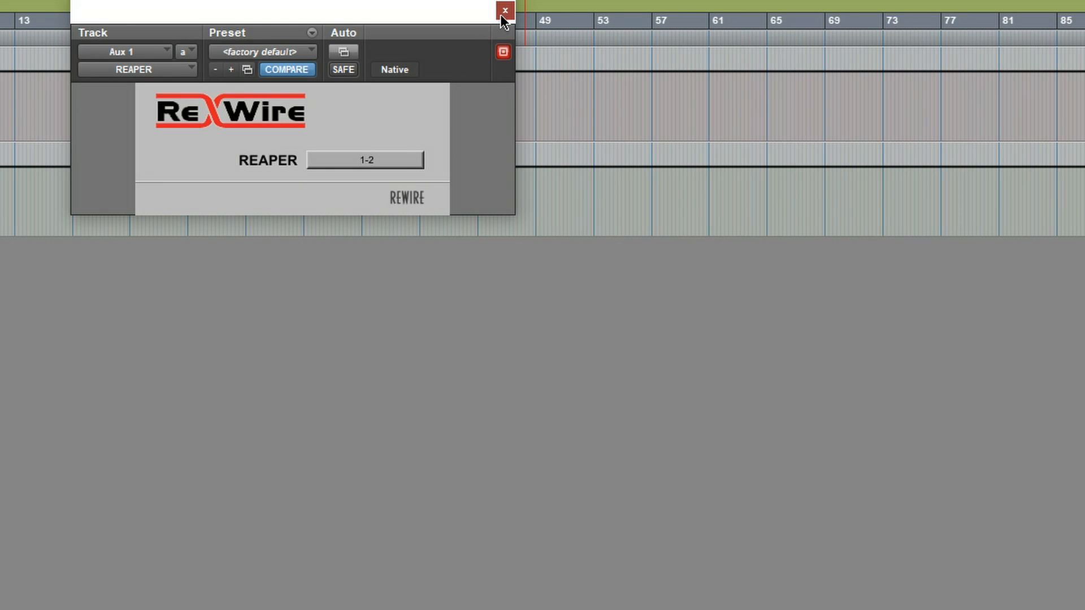
click(503, 10)
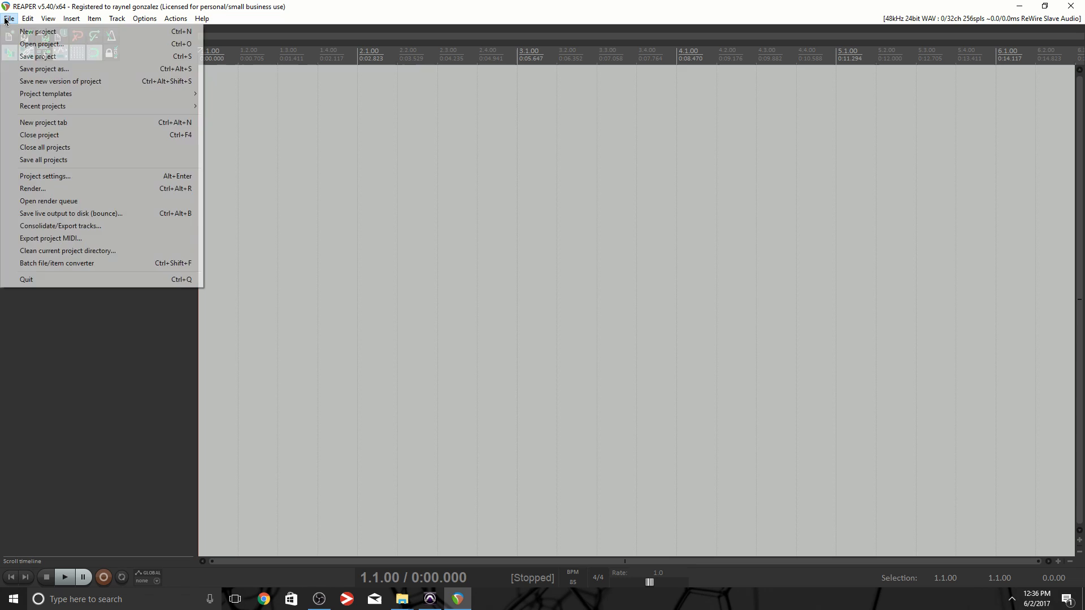
mouse_move(42, 106)
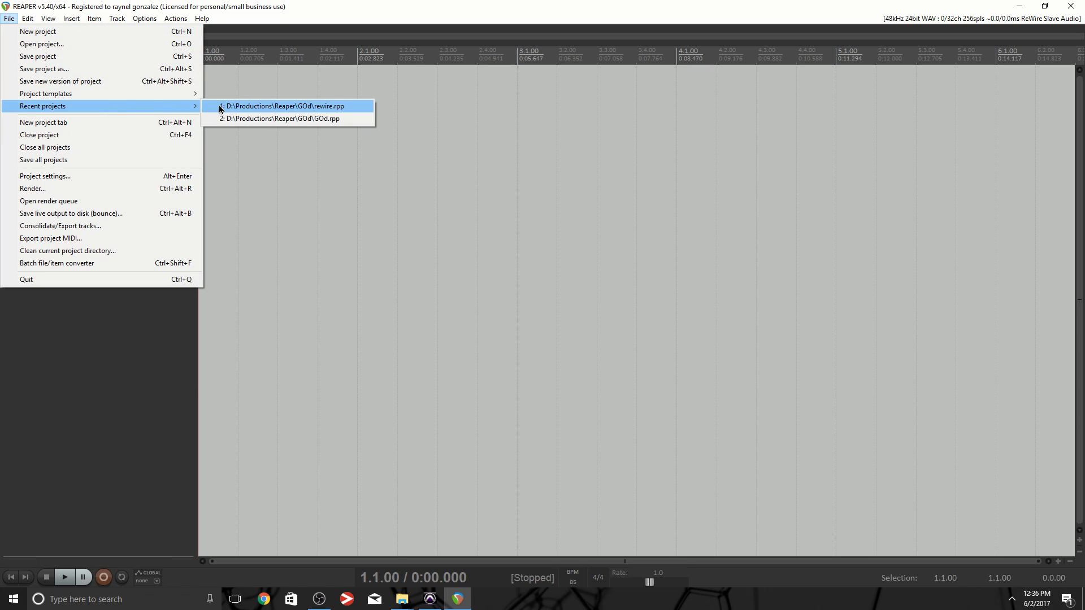
Step: Load REAPER's recent rewire.rpp project and open the master track's FX chain
click(285, 106)
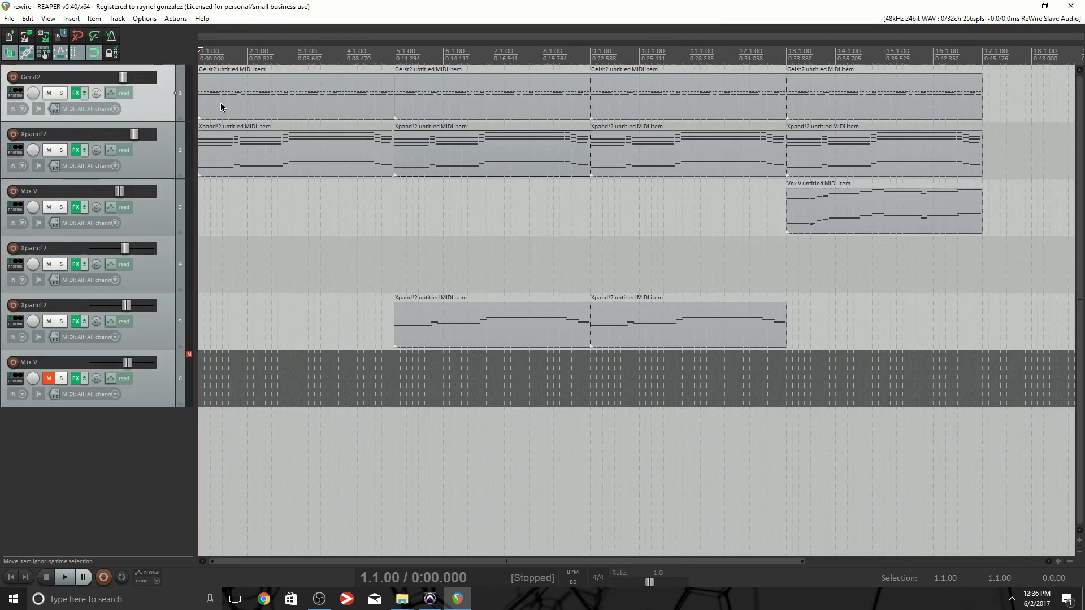
click(89, 52)
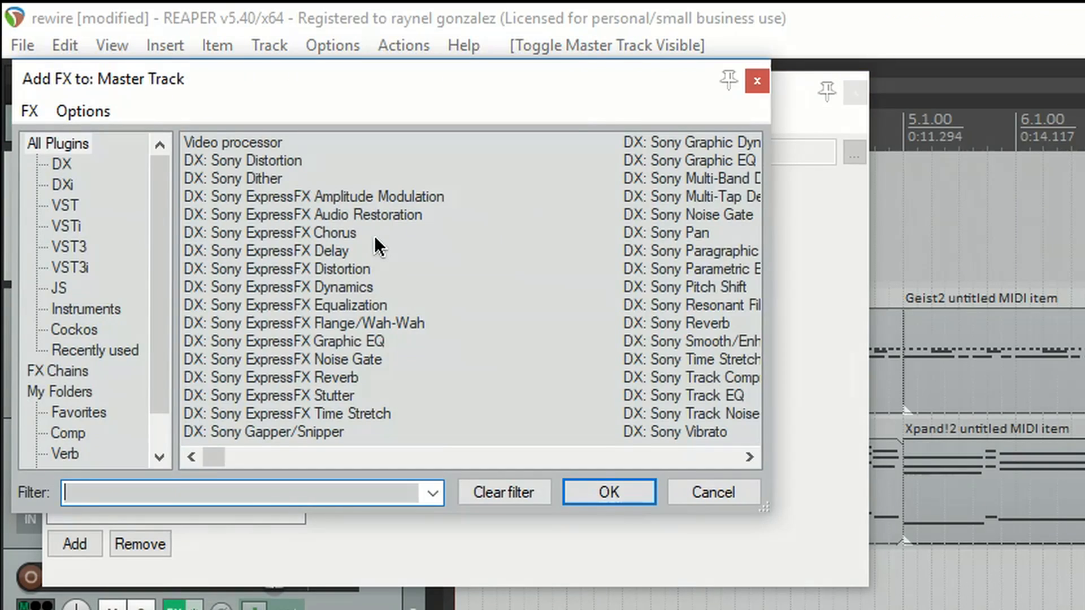
click(713, 492)
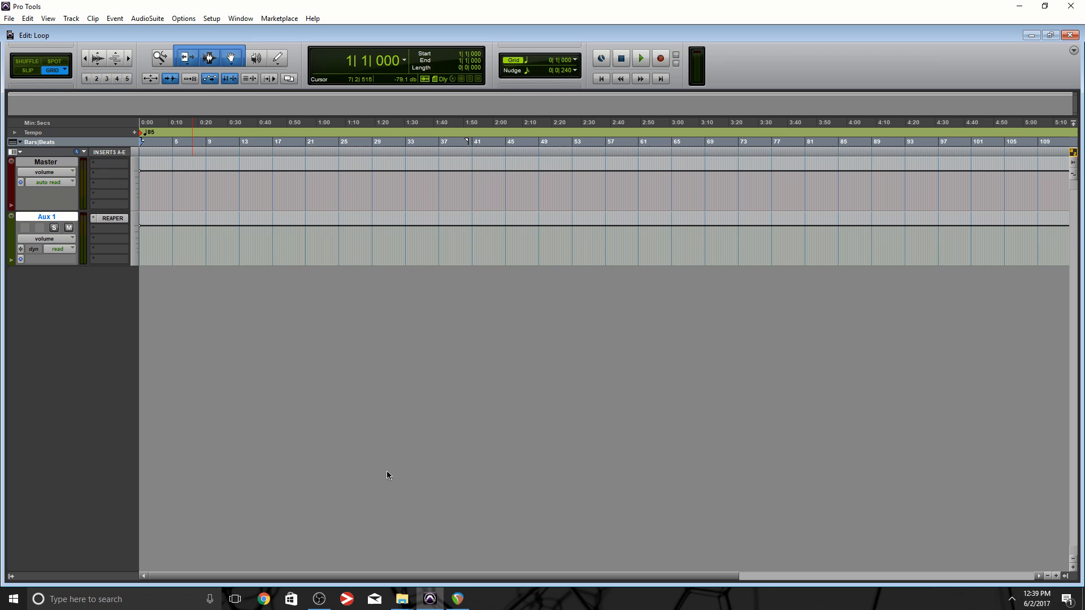
Step: Play the Pro Tools session so REAPER's audio shows on Aux 1 and Master meters
click(640, 58)
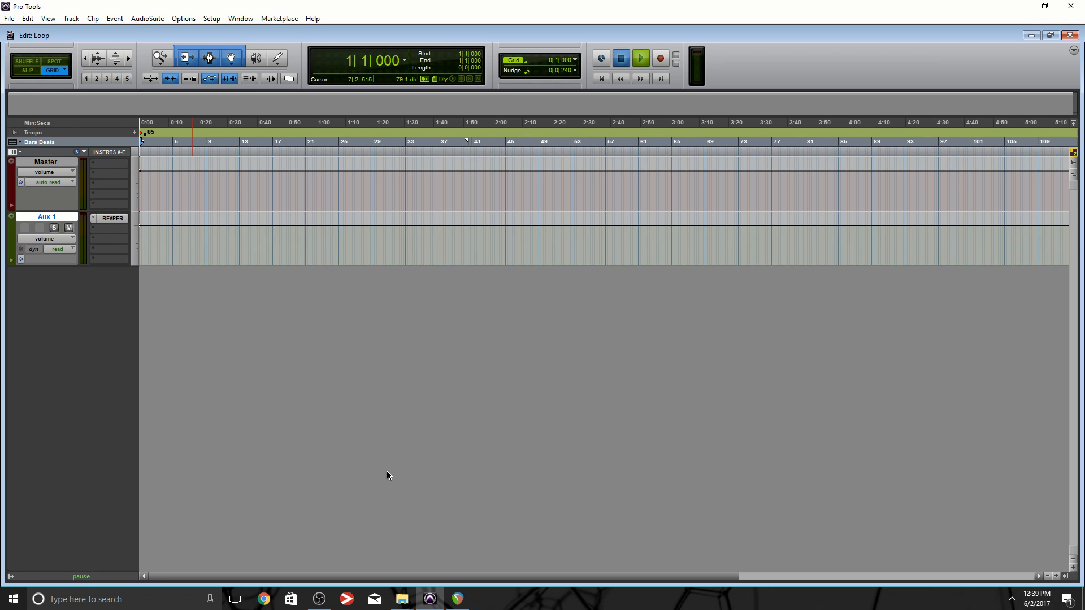
click(640, 58)
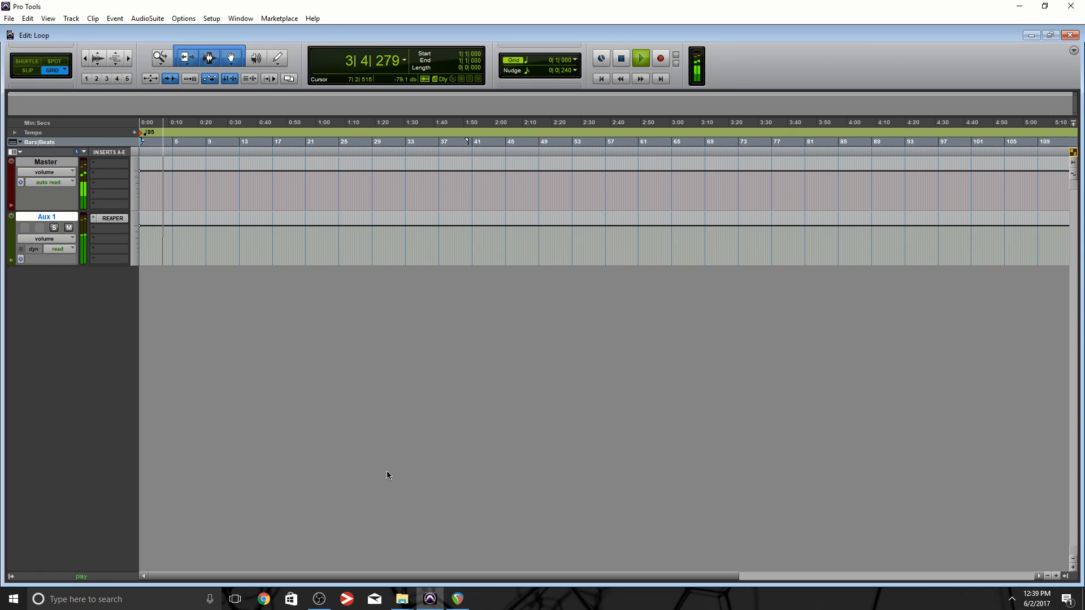
click(457, 599)
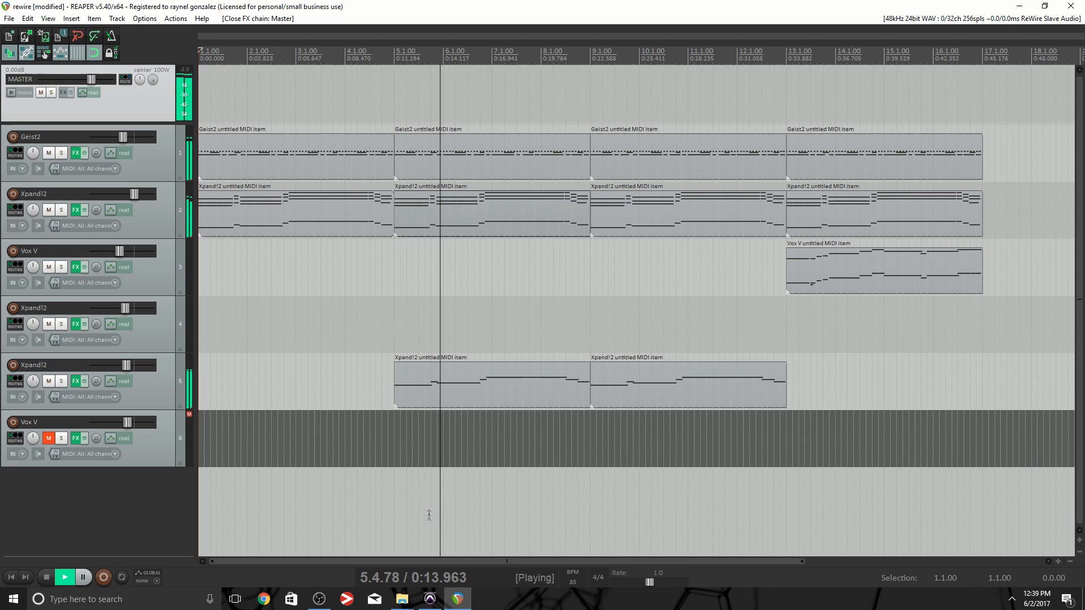
Step: Stop REAPER playback back at the project start and return to Pro Tools
click(46, 577)
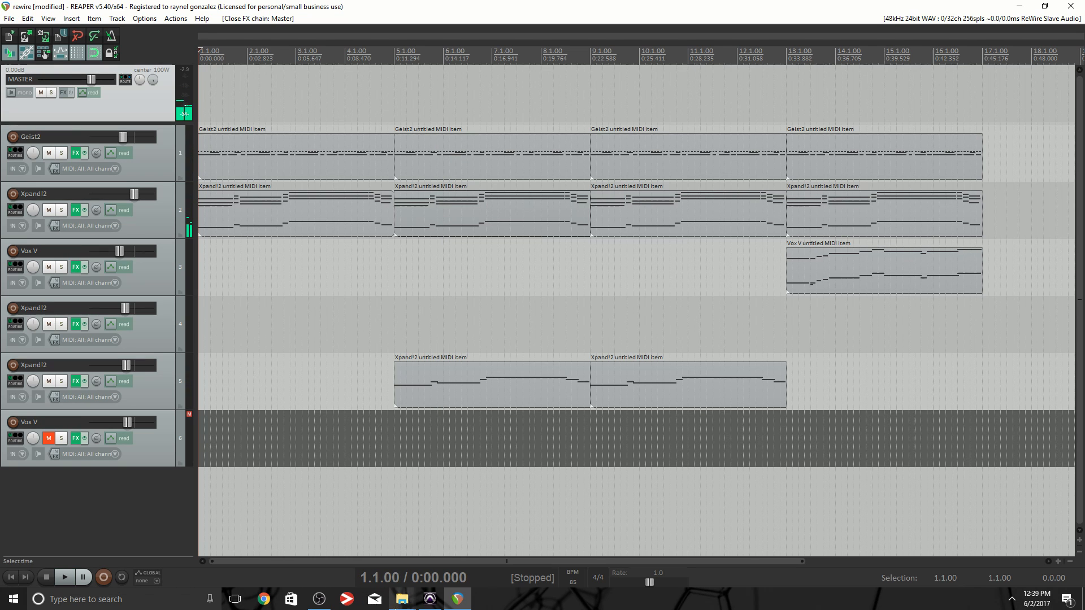
click(430, 598)
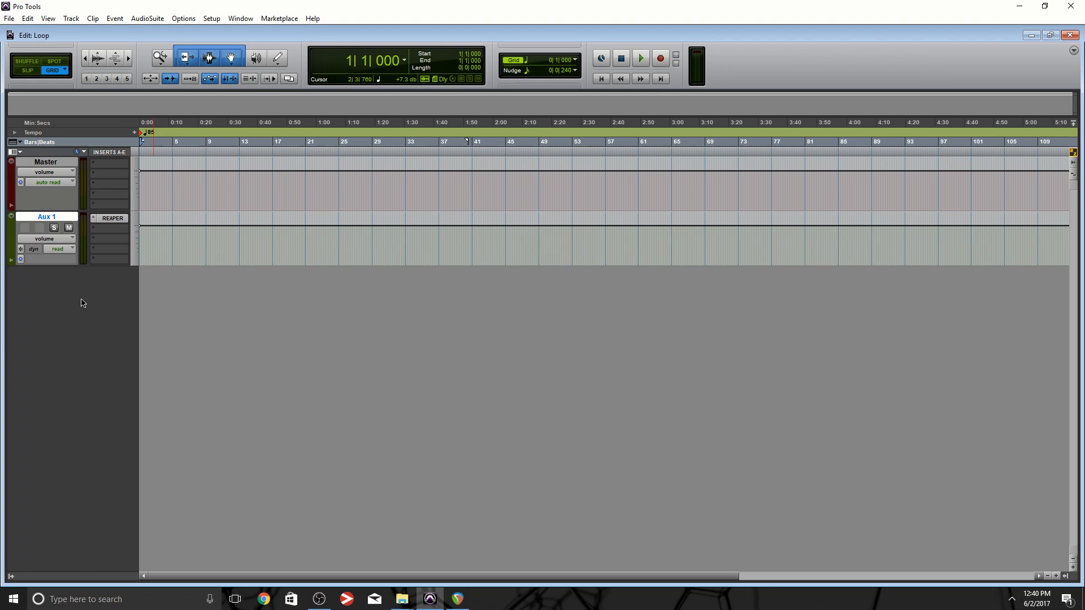
Step: Insert Avid Impact (stereo) on the Master track's first insert slot
click(102, 166)
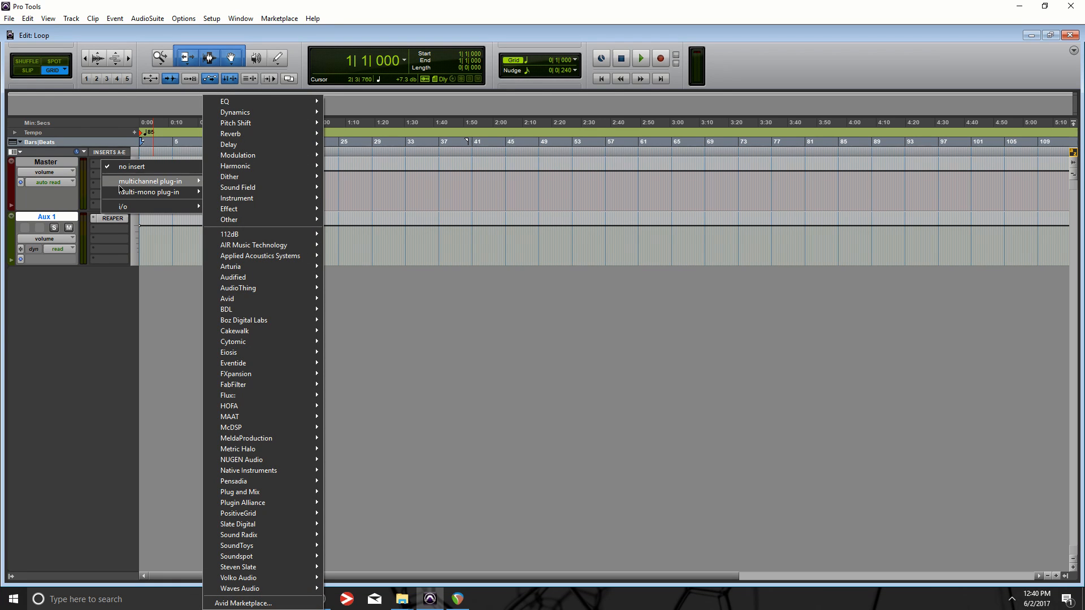
mouse_move(254, 246)
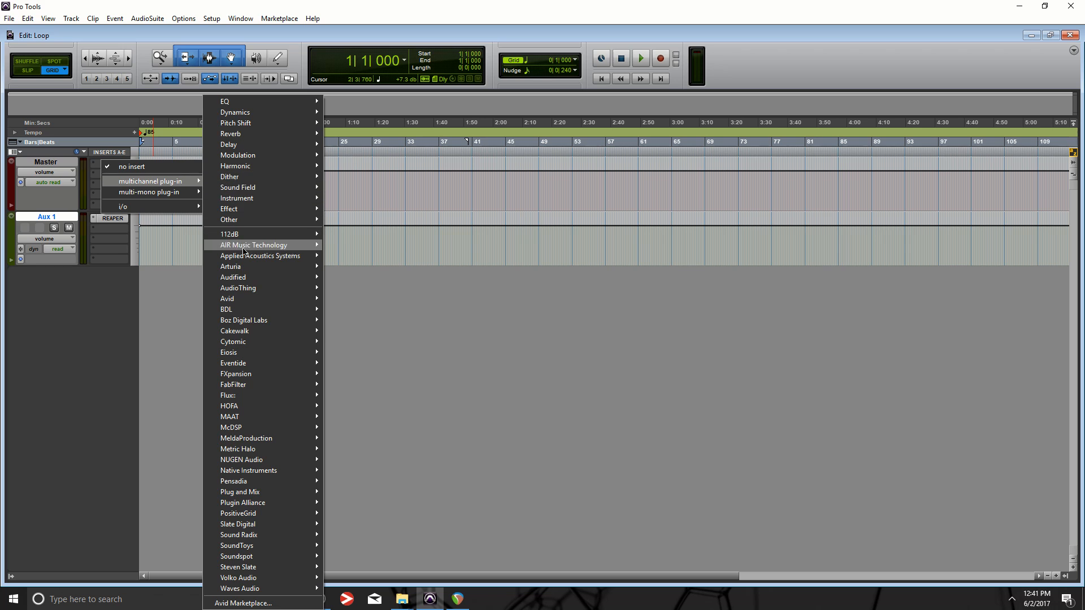
mouse_move(247, 299)
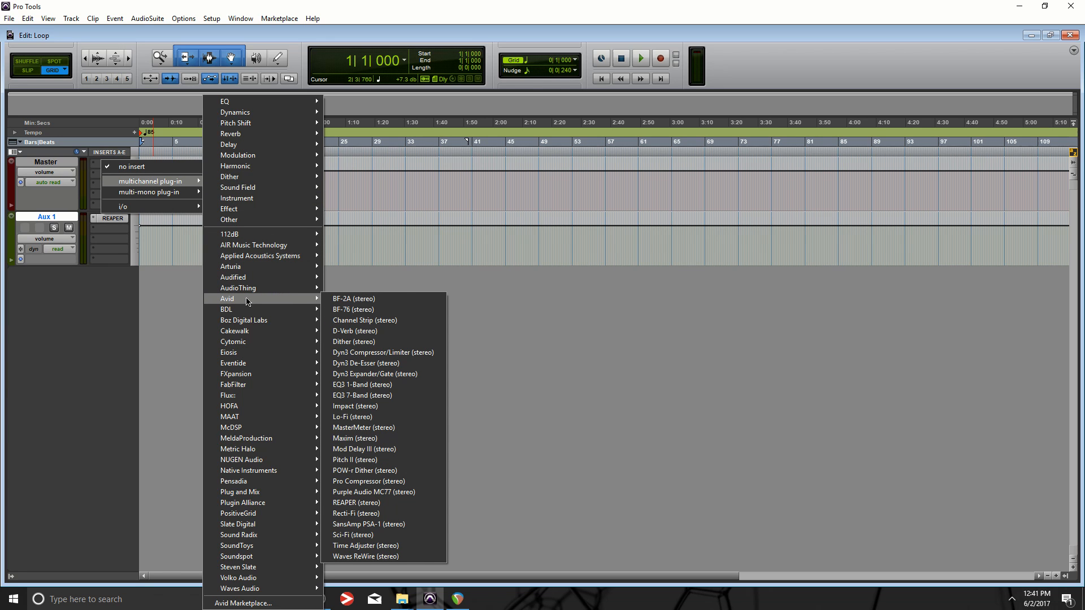
mouse_move(366, 305)
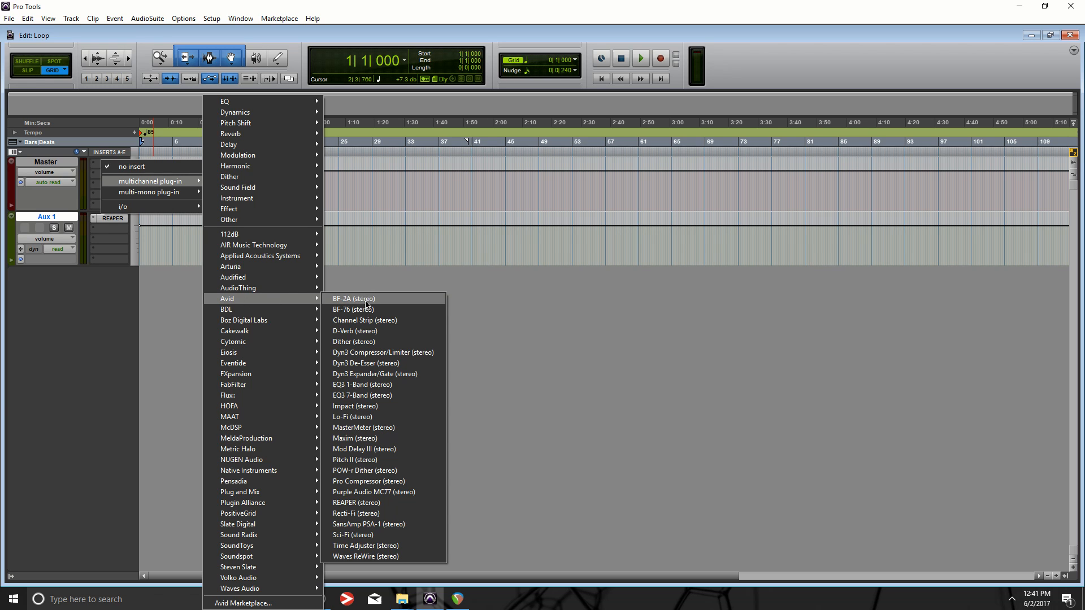
click(355, 406)
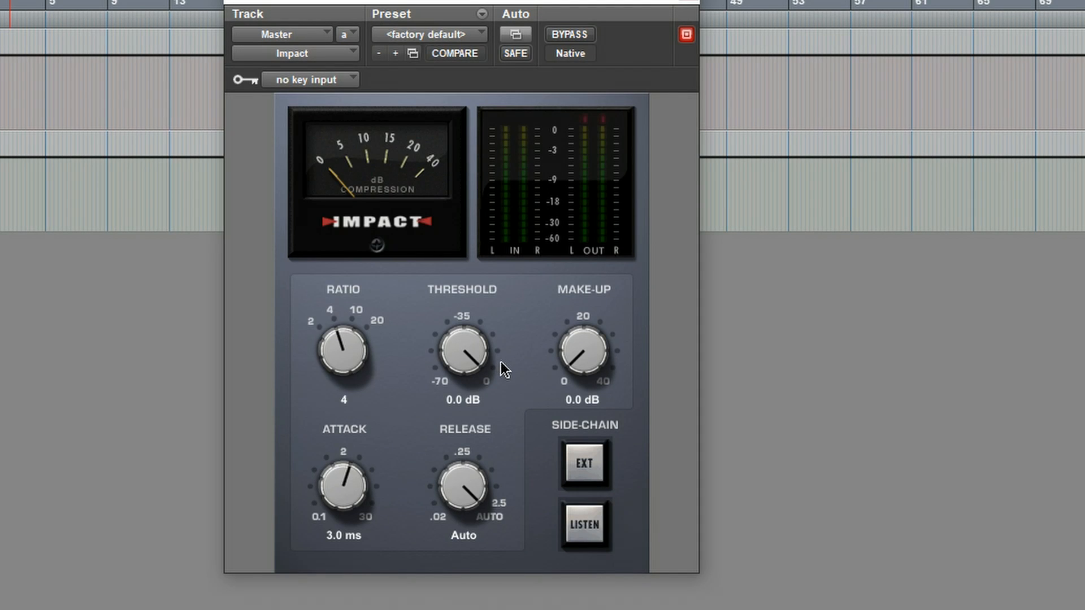
Step: Bring Impact's Threshold down to -22.9 dB and Make-Up to roughly 3.7 dB
click(456, 53)
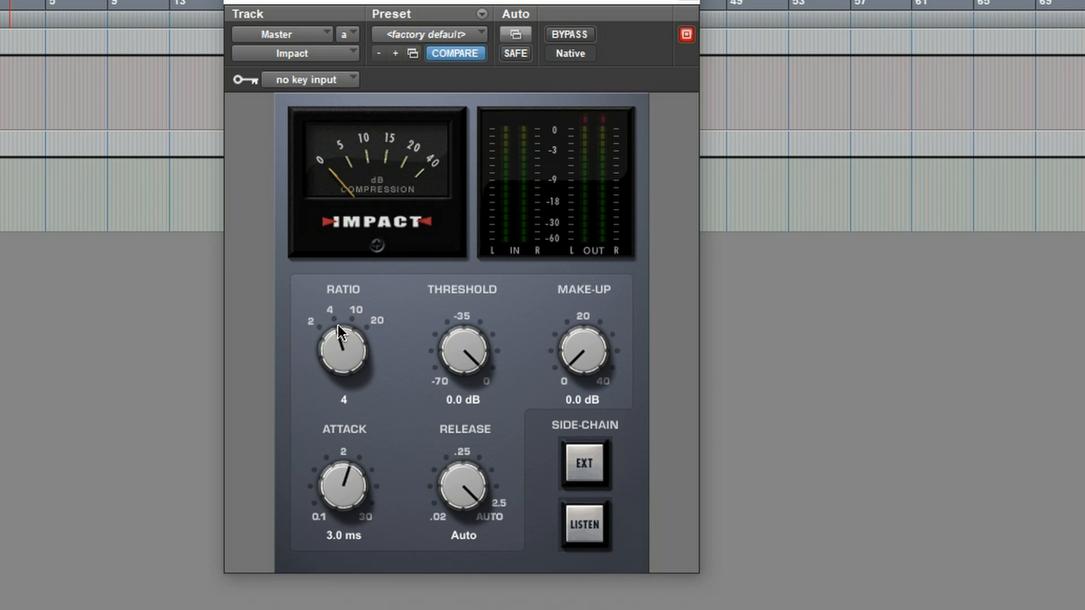
mouse_move(499, 299)
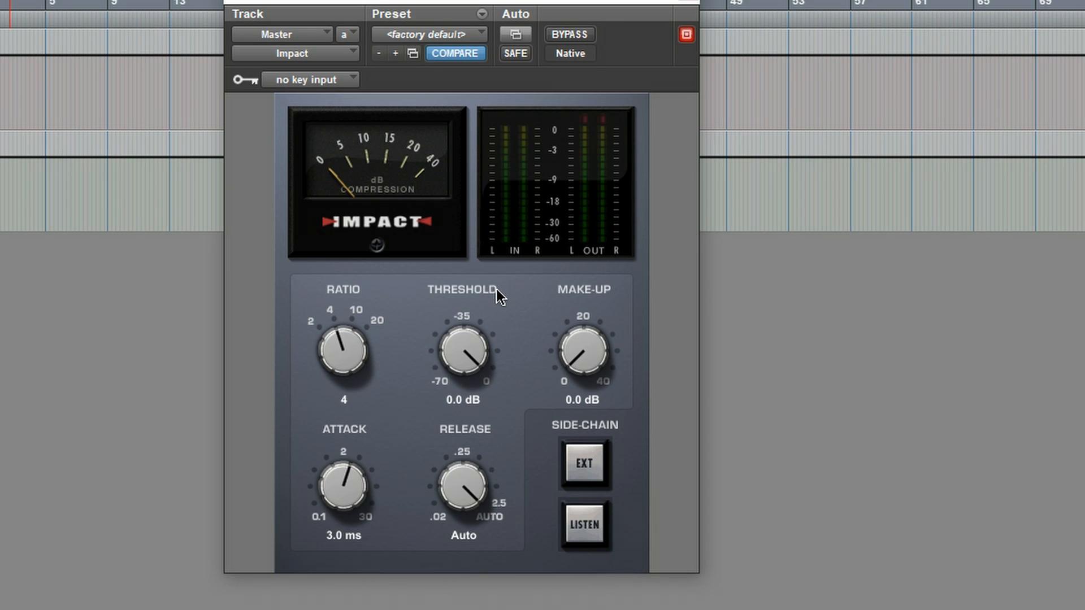
mouse_move(458, 356)
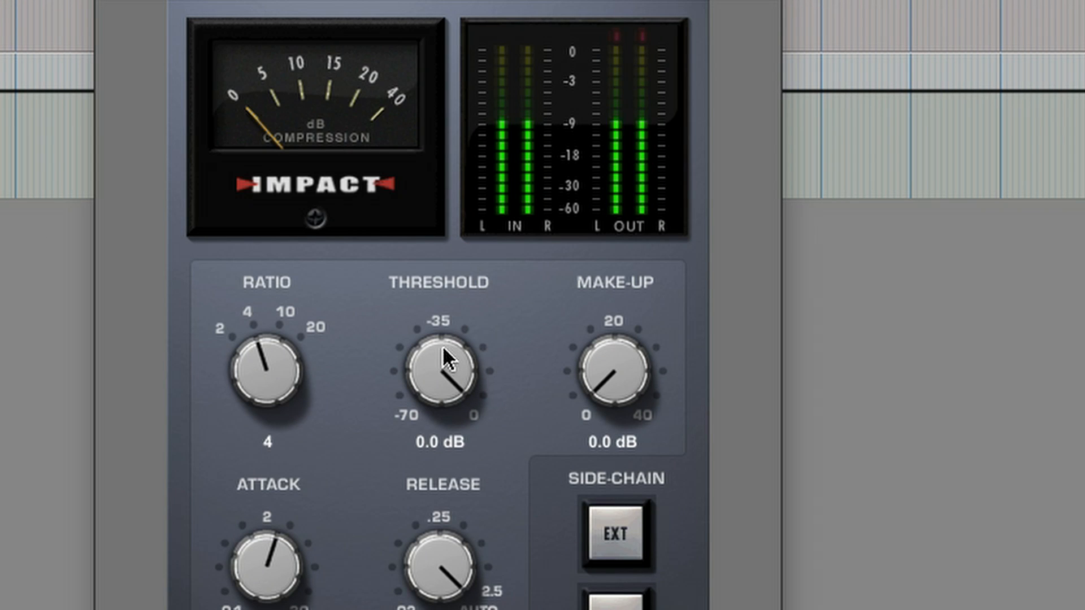
drag(443, 360, 427, 405)
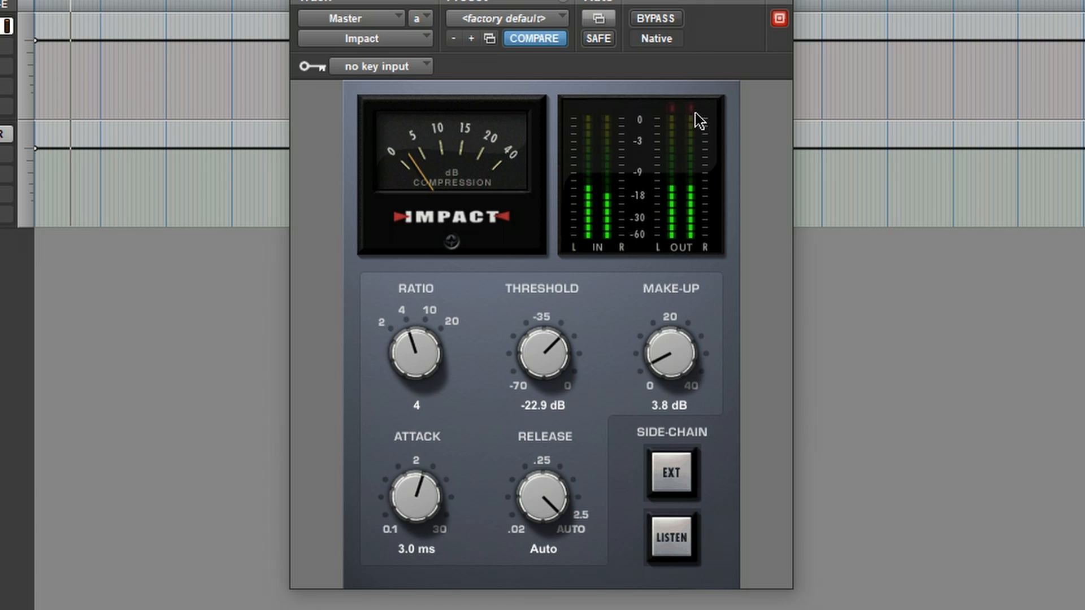
mouse_move(663, 349)
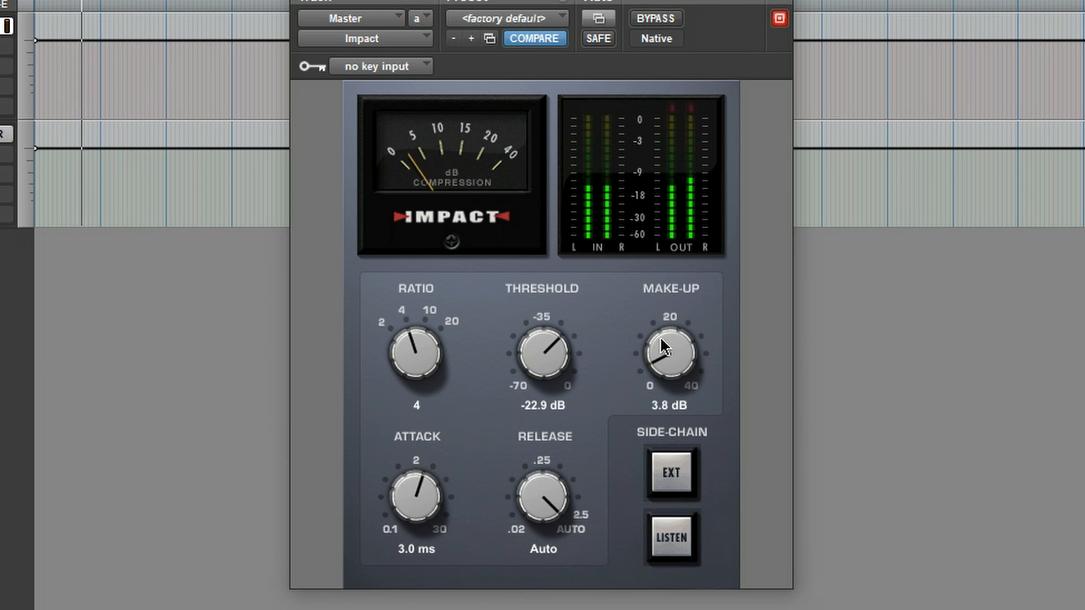
drag(669, 353, 674, 339)
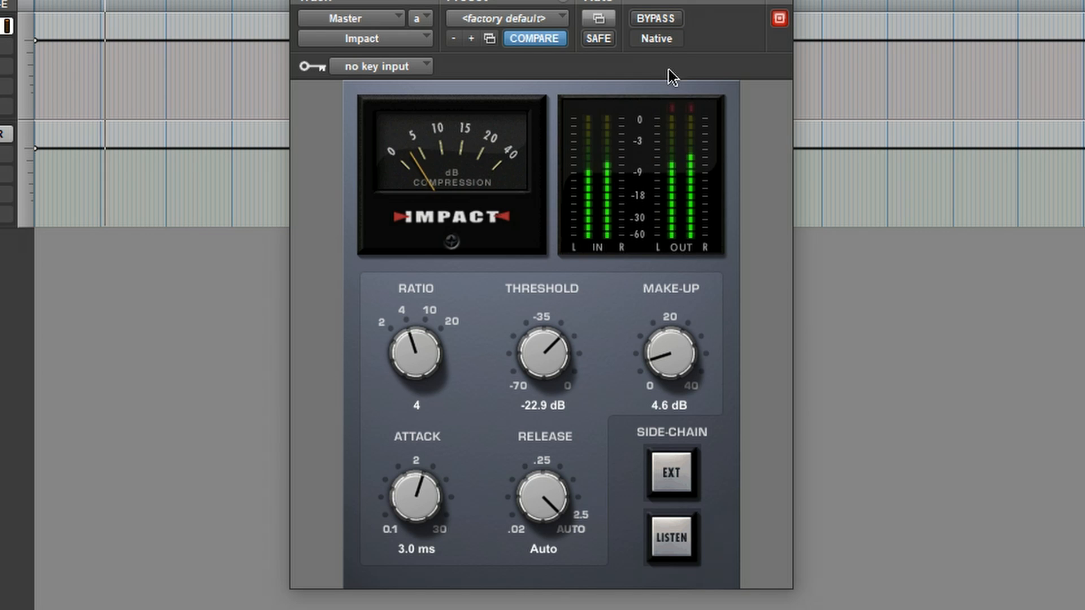
drag(669, 355, 664, 361)
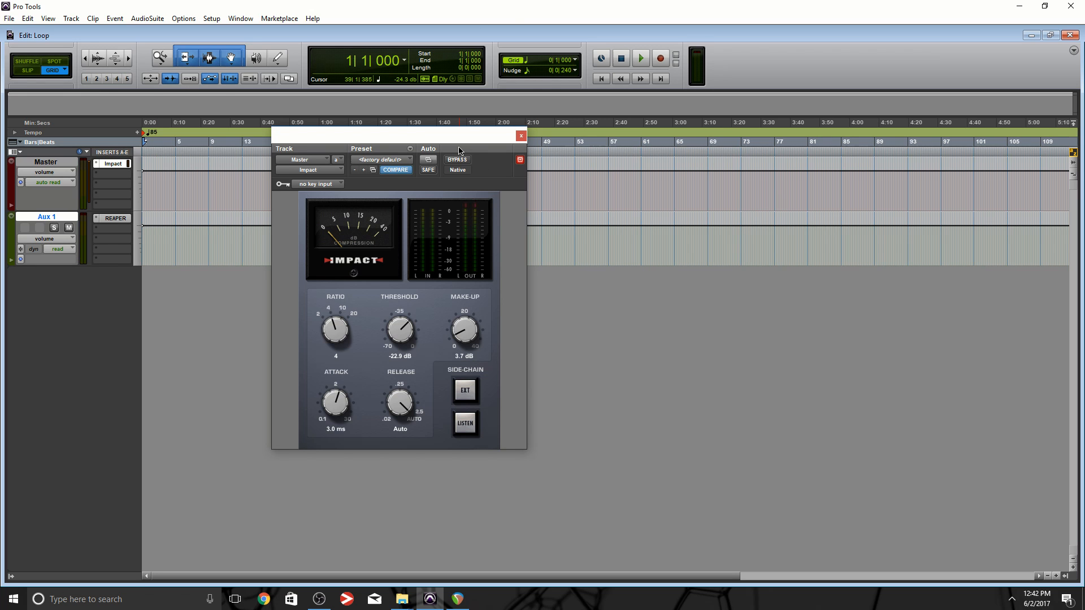
Step: Close the Impact window and set New Tracks to 1 stereo Instrument track in Ticks
click(457, 598)
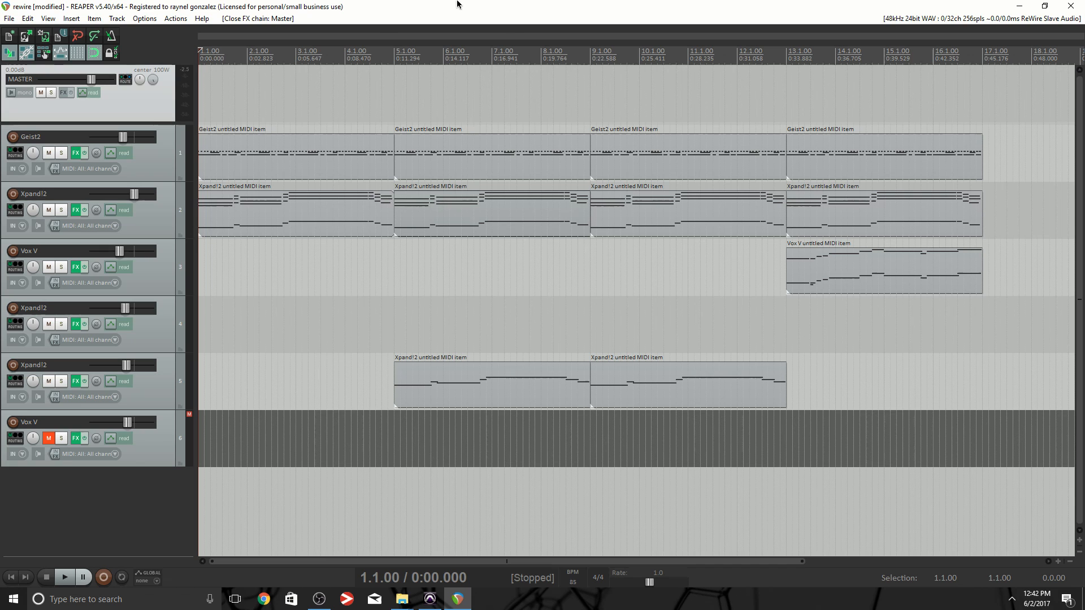
click(429, 599)
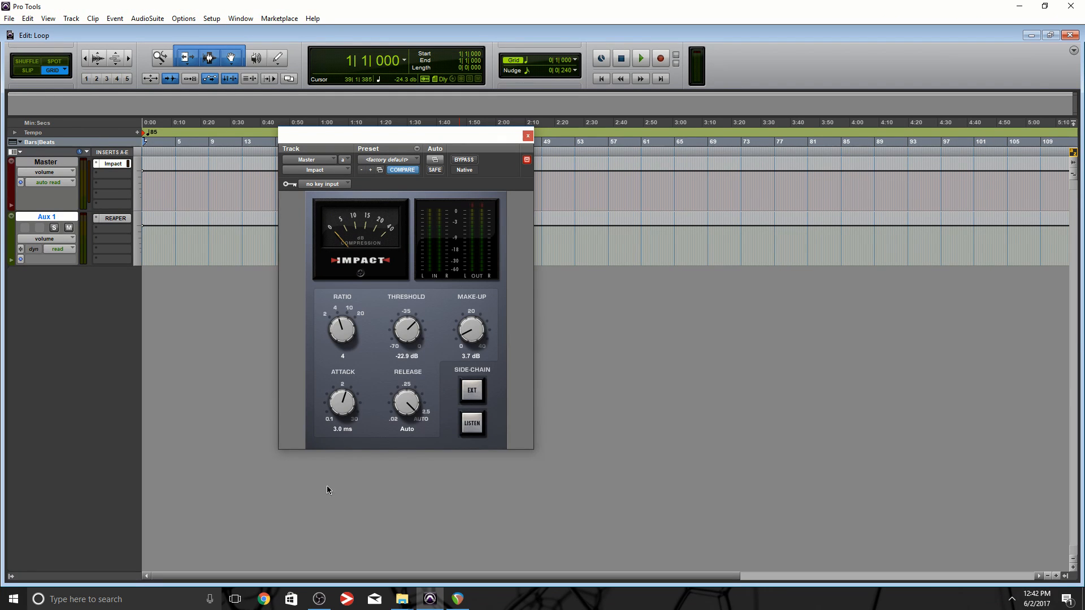
mouse_move(283, 272)
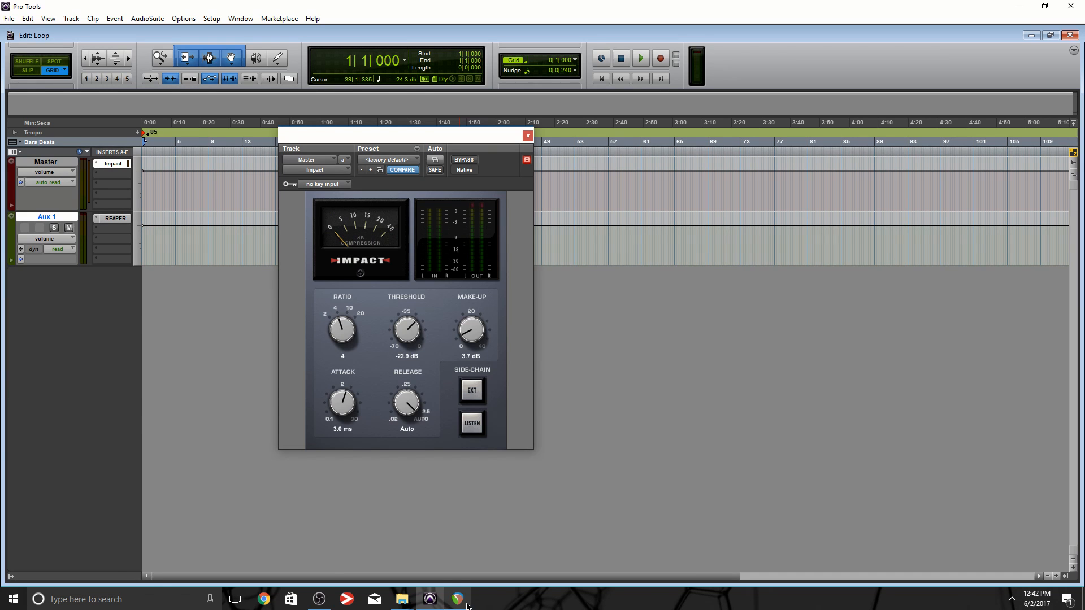
click(457, 598)
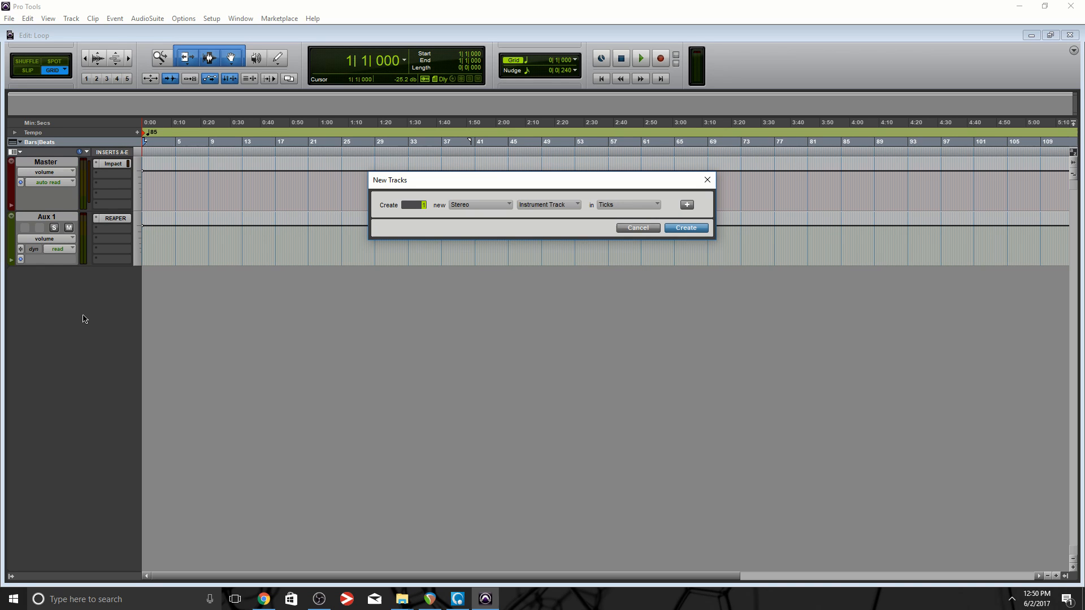
Step: Create Inst 1 with Xpand!2 inserted, then delete that Inst 1 track
click(686, 228)
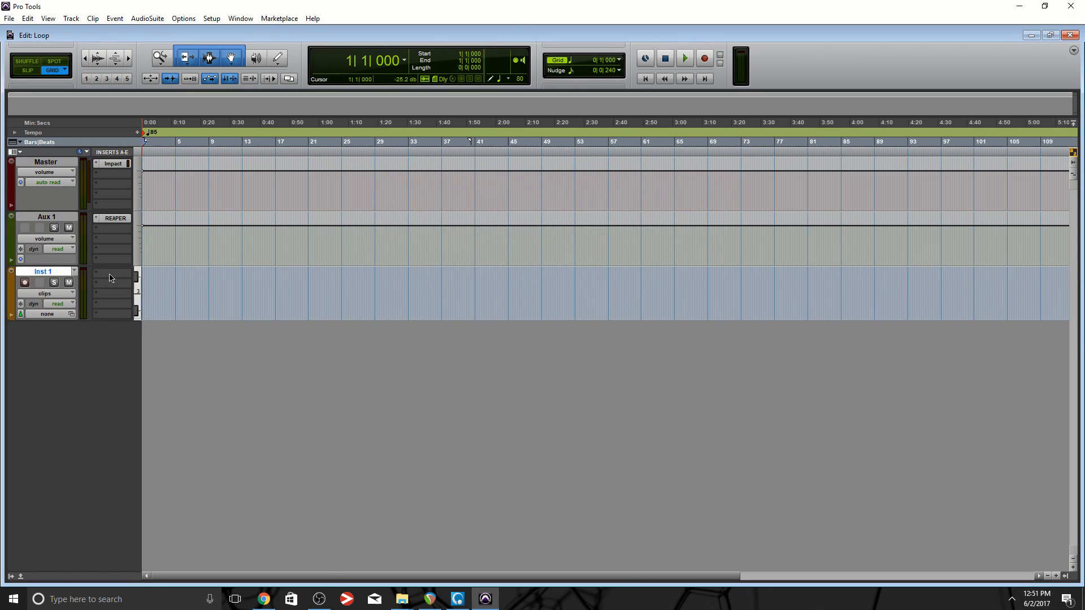
click(111, 277)
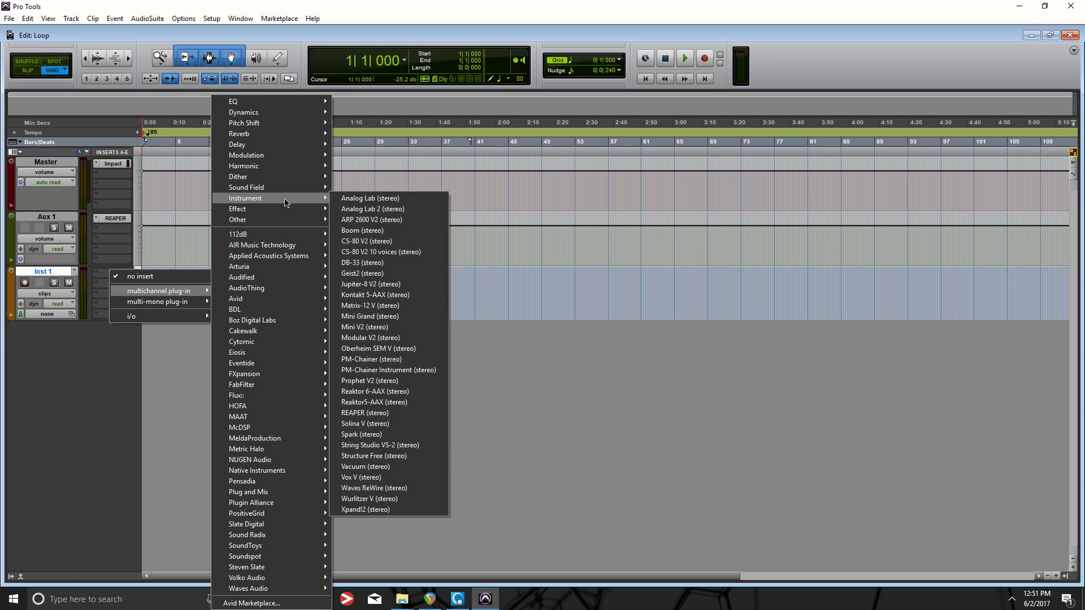
click(365, 509)
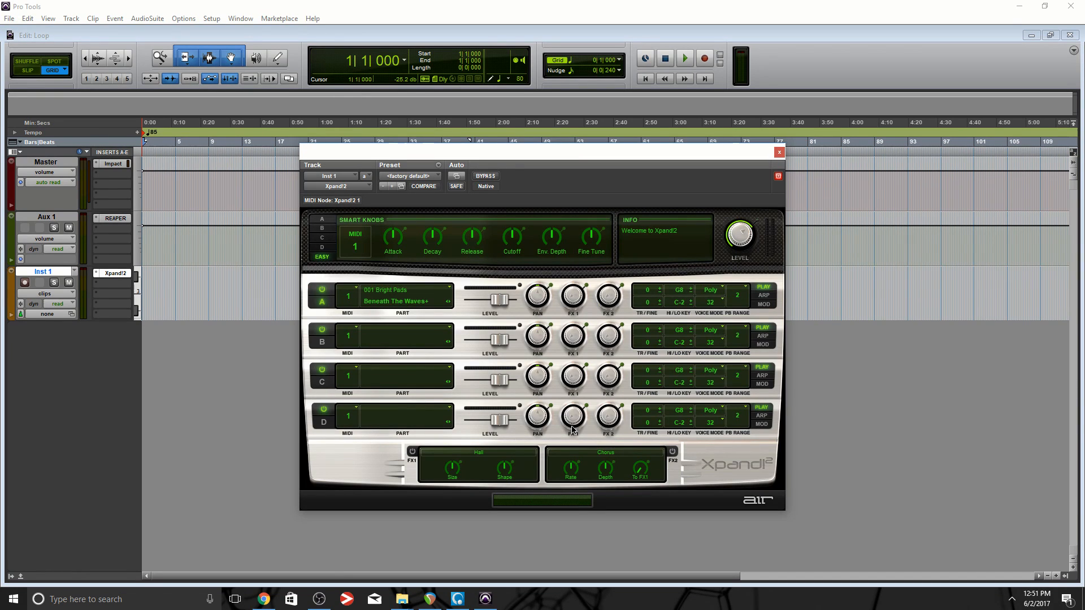
mouse_move(150, 361)
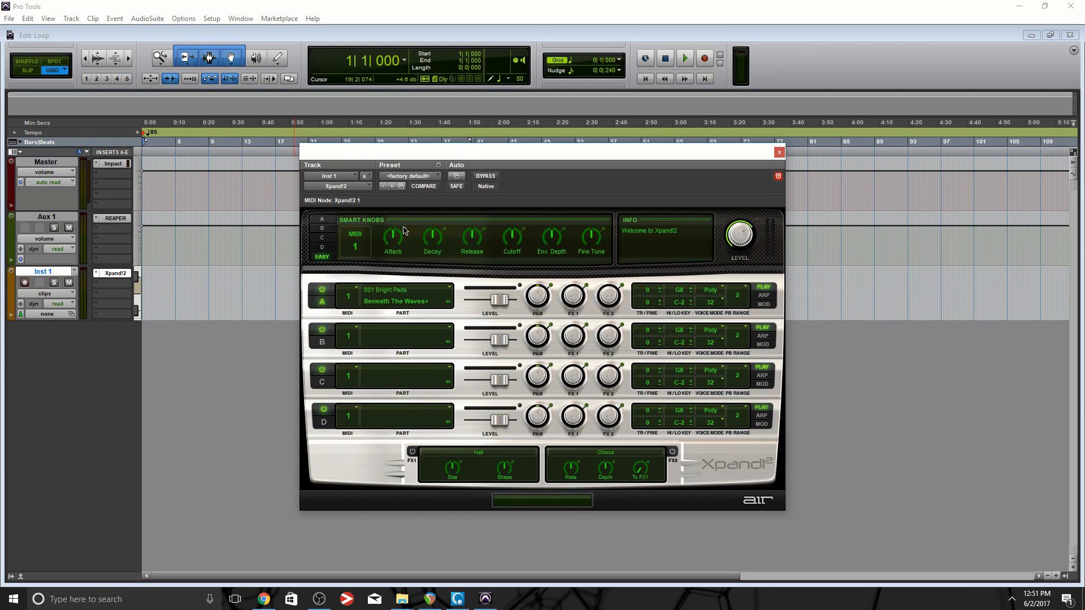
click(24, 282)
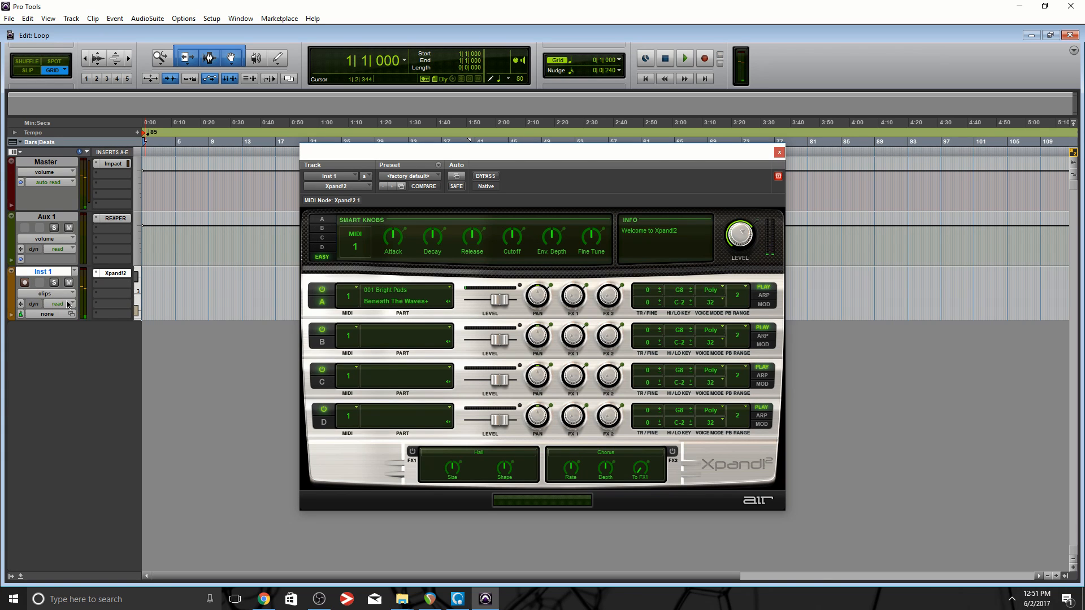
click(779, 152)
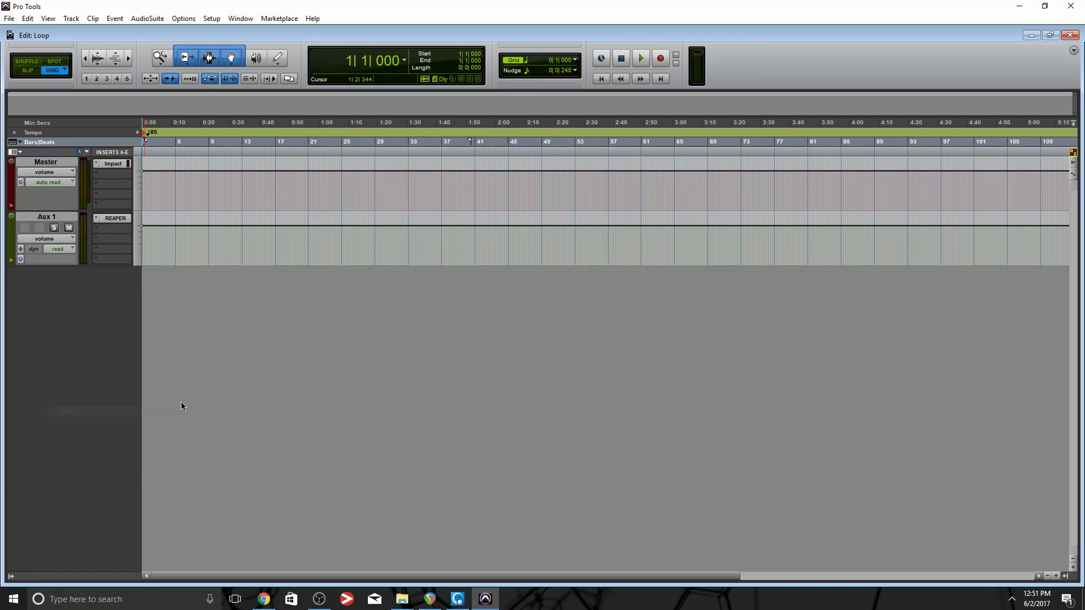
Step: Close REAPER's Xpand!2 chain on track 6 and return to Pro Tools' Aux 1 ReWire window
click(430, 599)
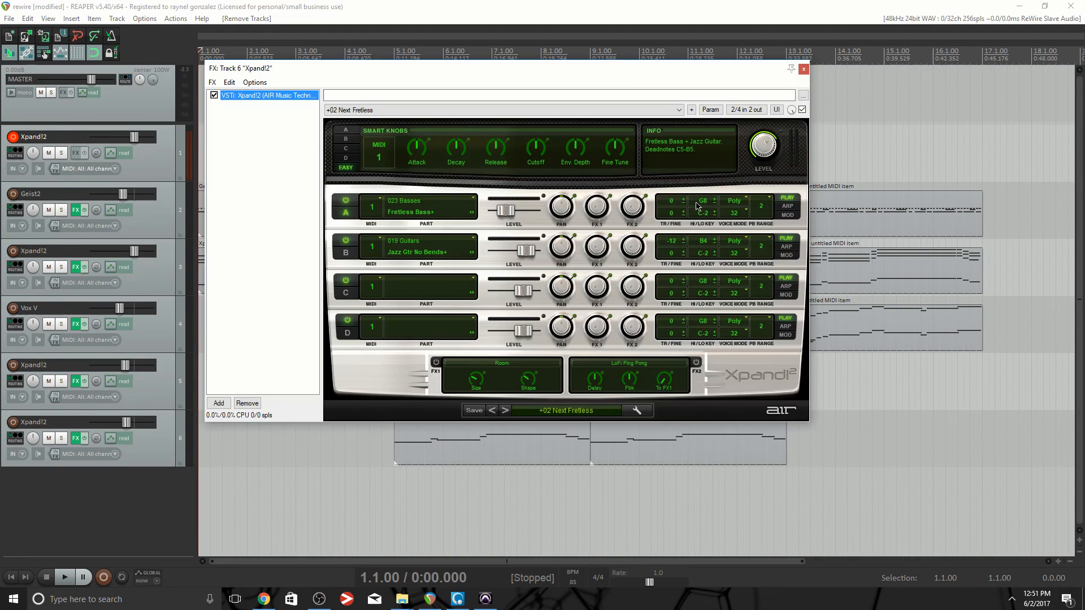
mouse_move(803, 73)
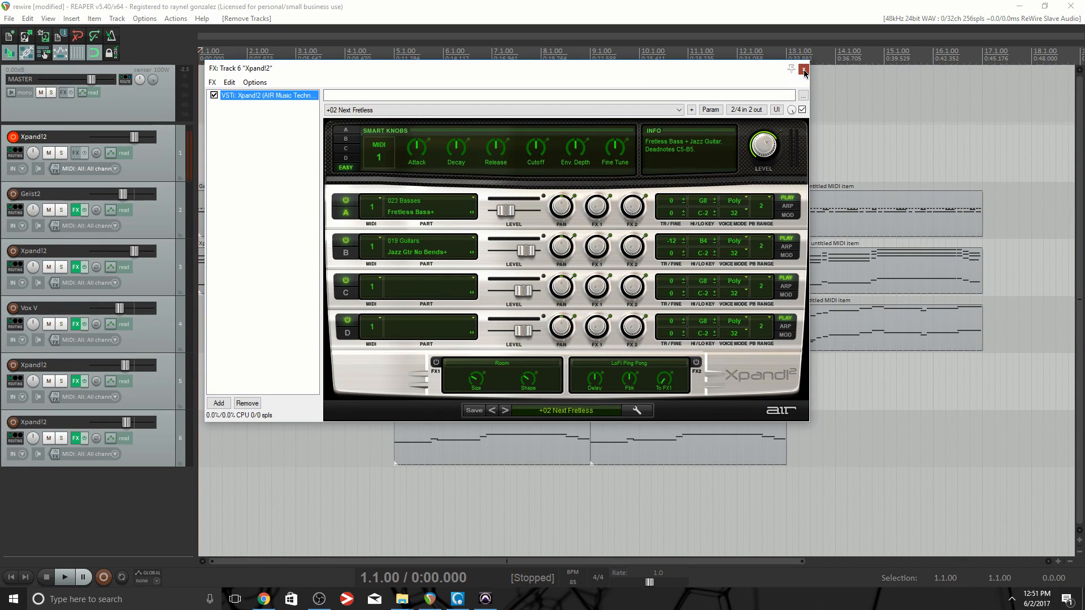
click(802, 69)
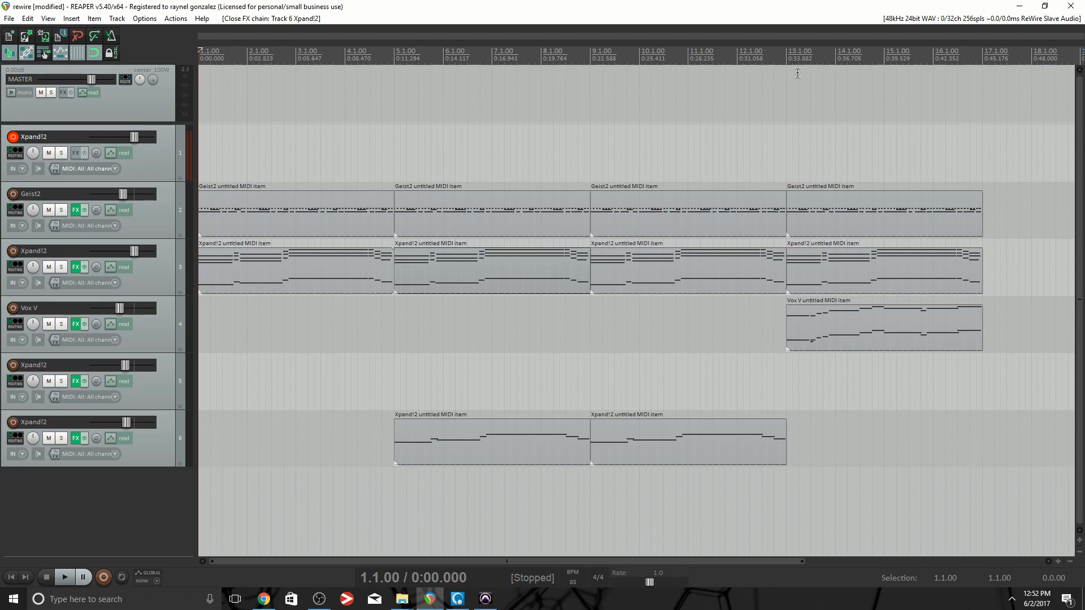
click(484, 598)
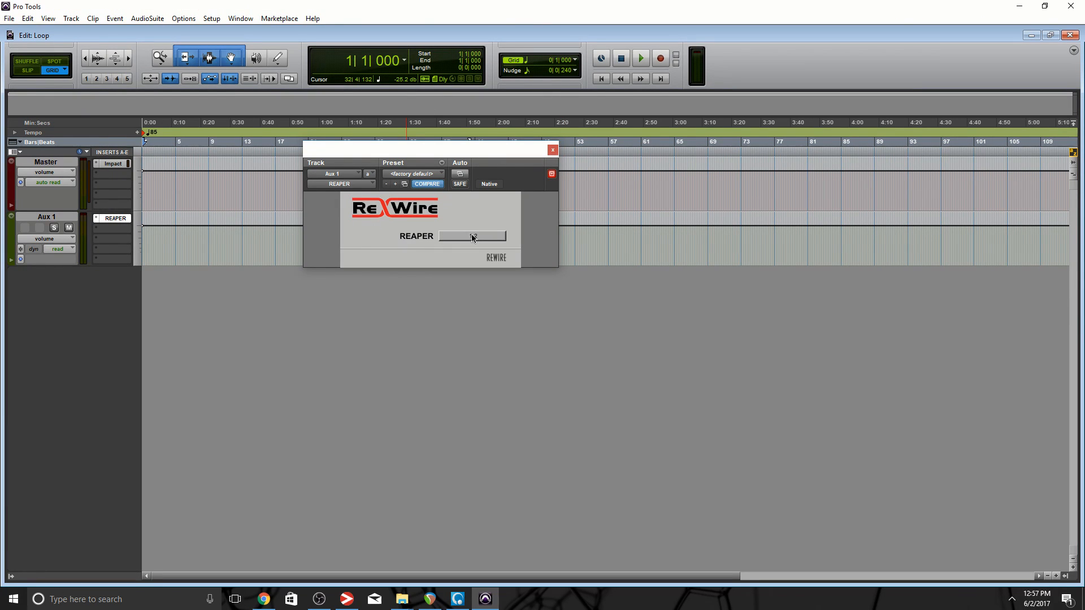
Step: Confirm Aux 1's ReWire input stays on REAPER outputs 1-2, then close the plug-in window
click(472, 236)
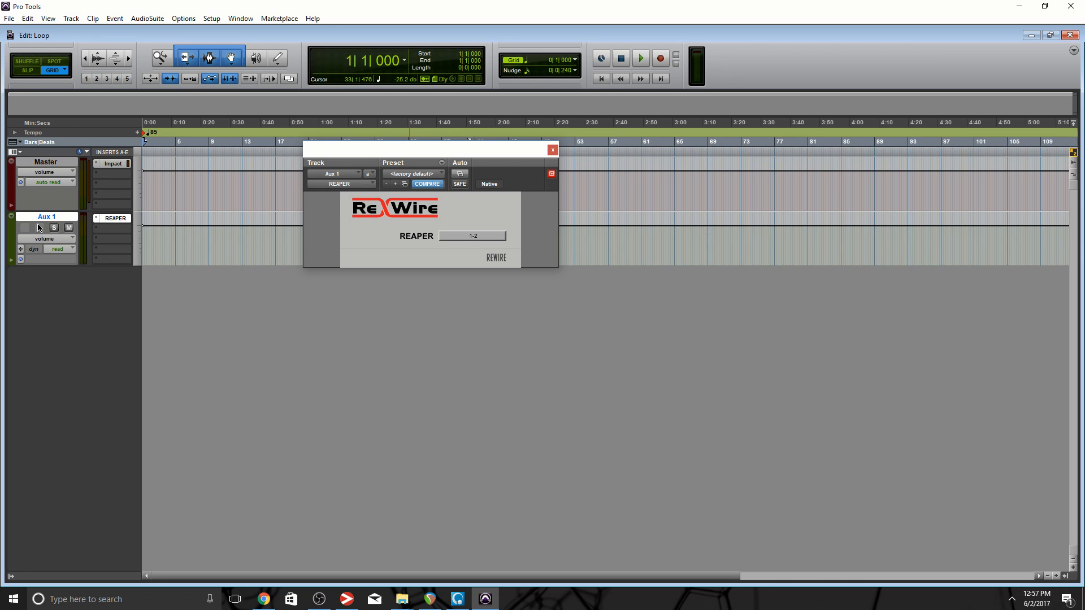
click(471, 236)
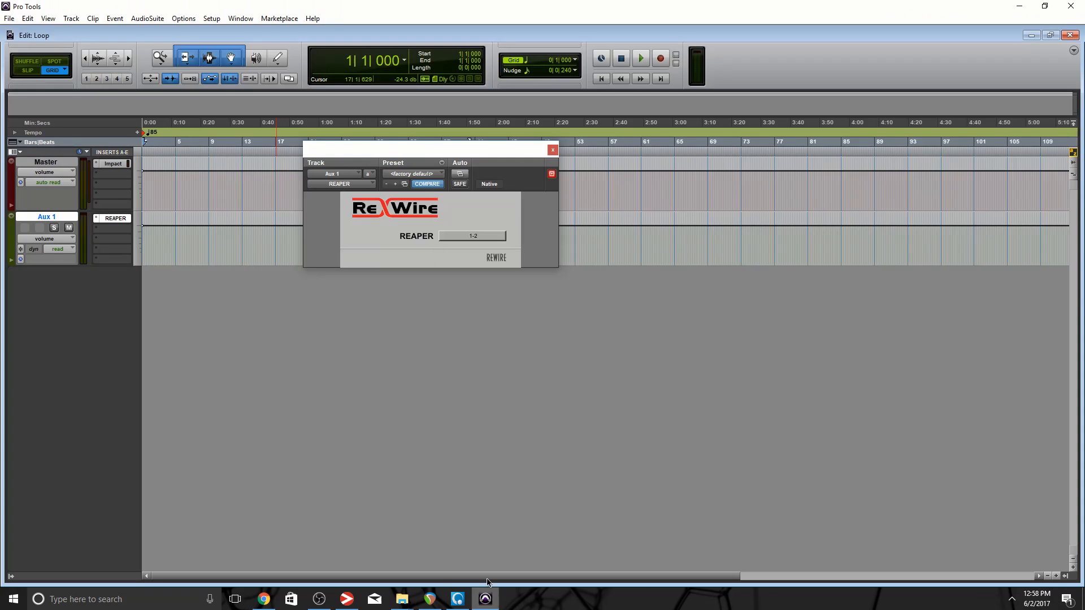
mouse_move(397, 247)
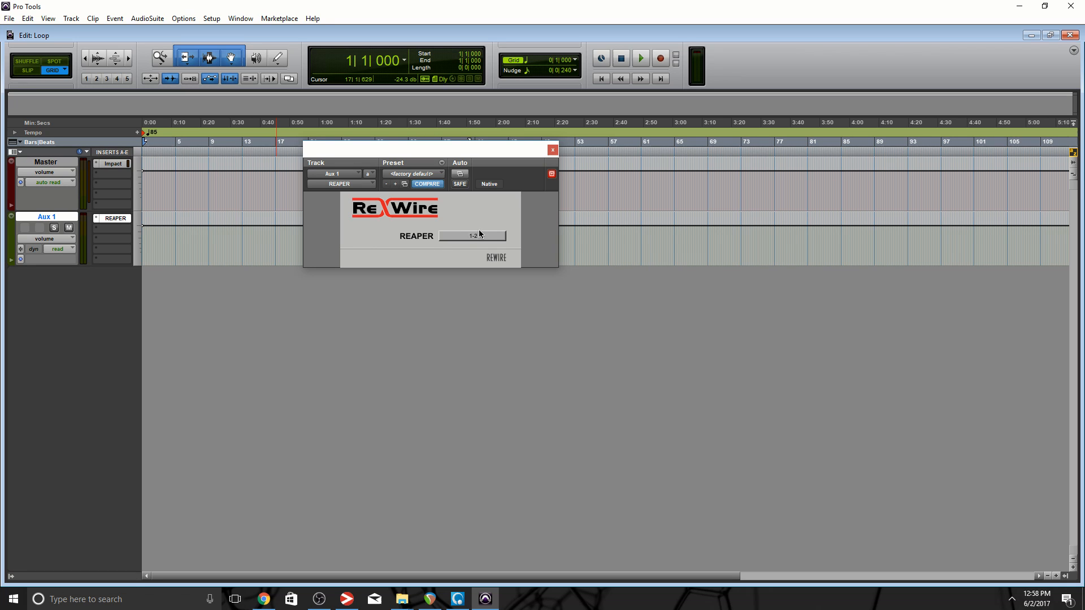
click(552, 150)
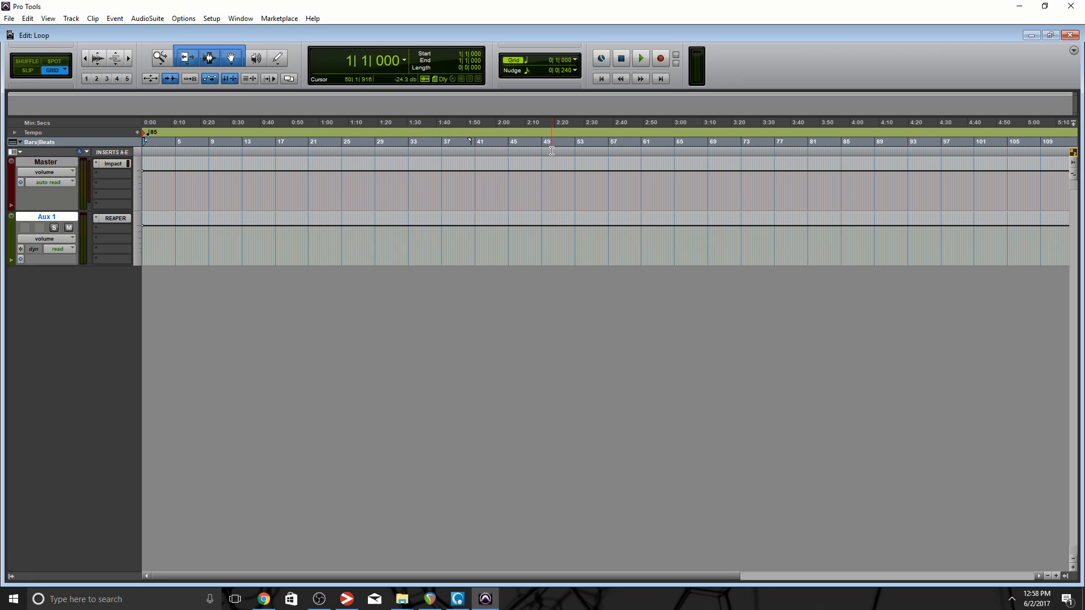